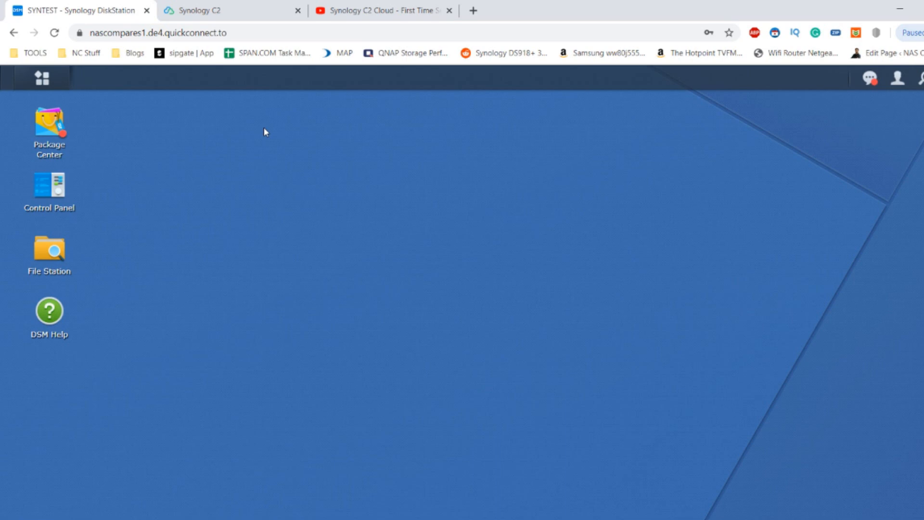
Step: View the C2 Cloud setup guide video, then close the YouTube tab
left_click(388, 10)
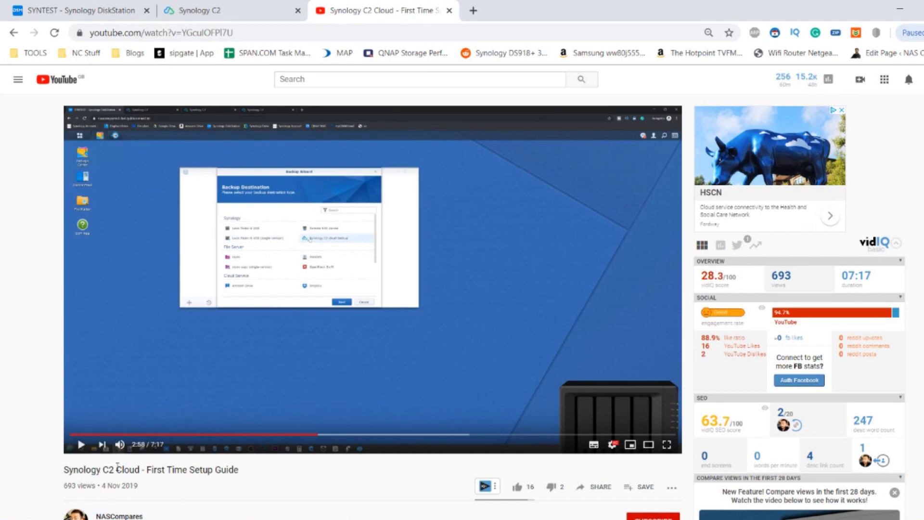
mouse_move(568, 443)
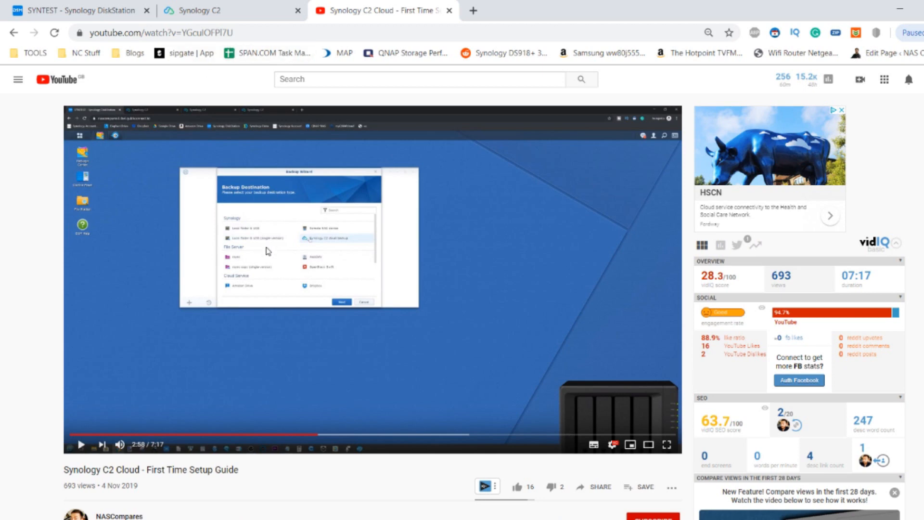
mouse_move(283, 223)
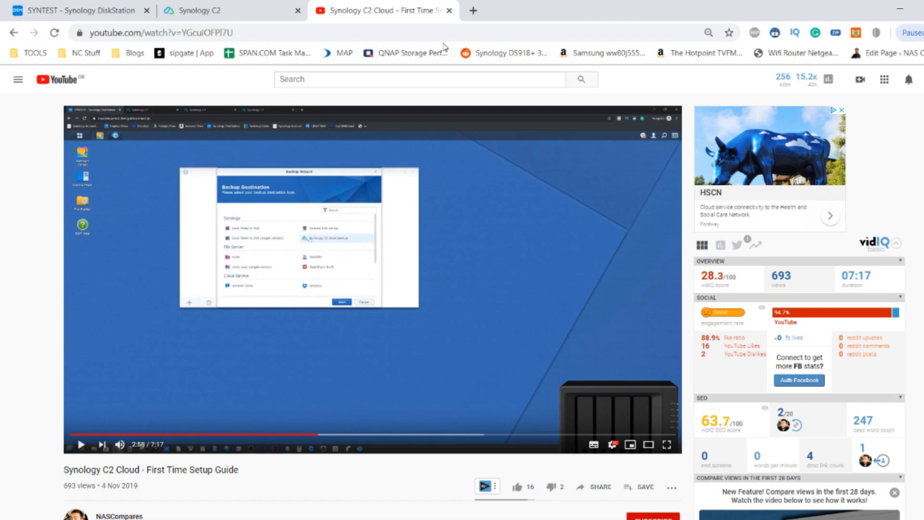
mouse_move(445, 12)
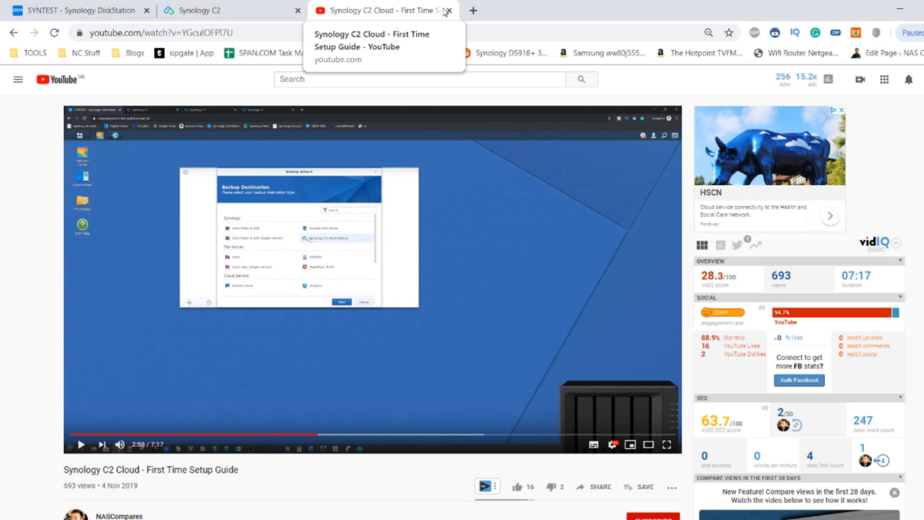
mouse_move(353, 6)
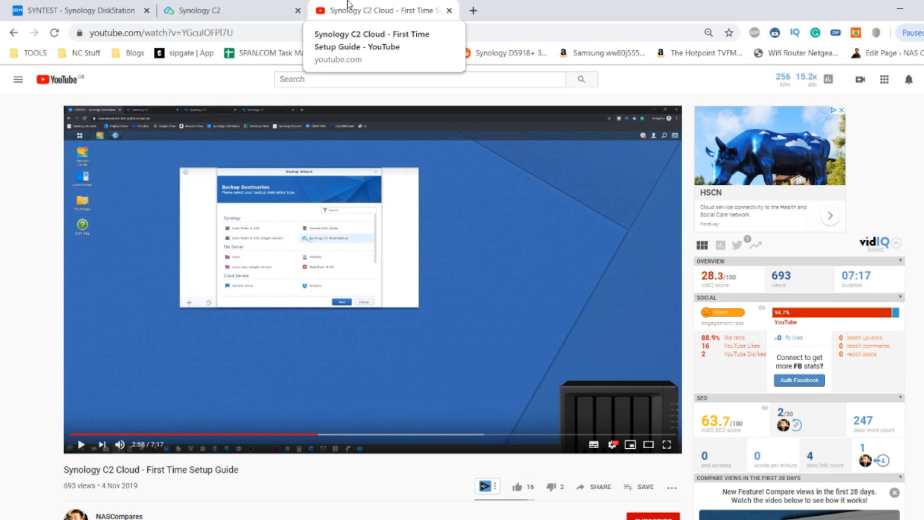
left_click(72, 10)
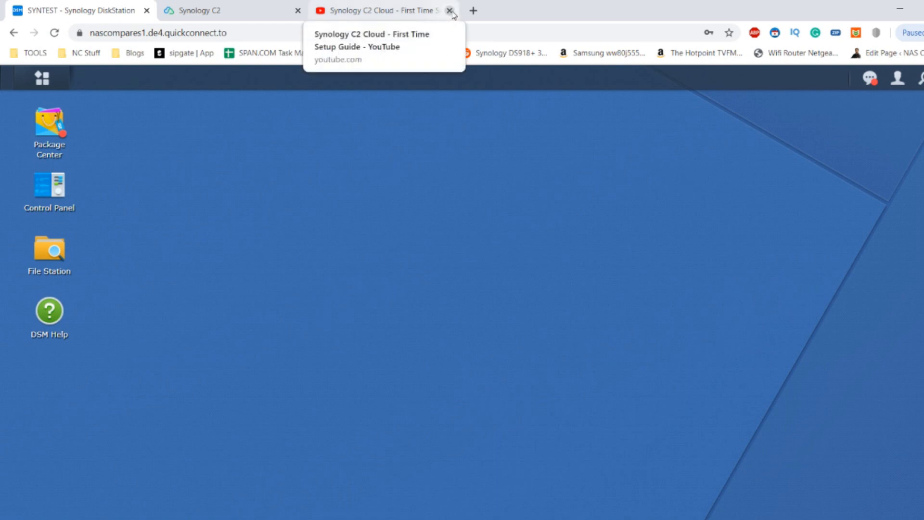
left_click(452, 10)
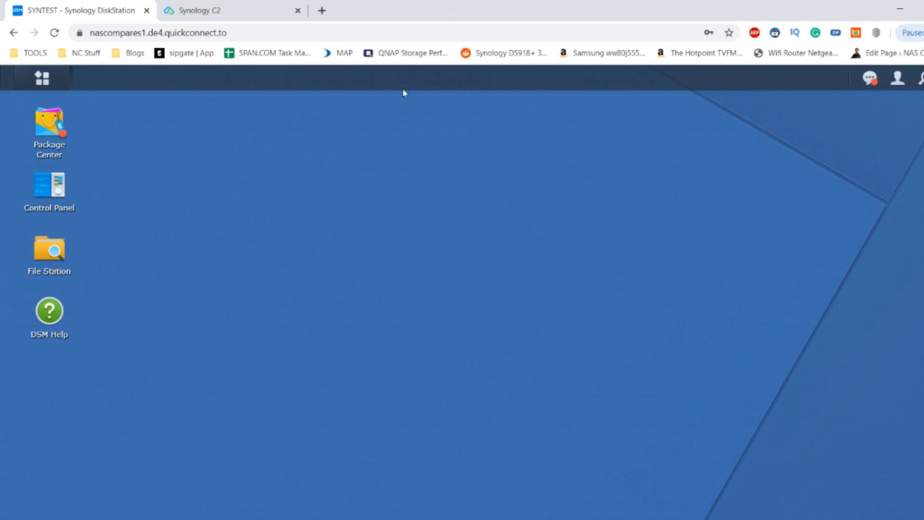
mouse_move(288, 149)
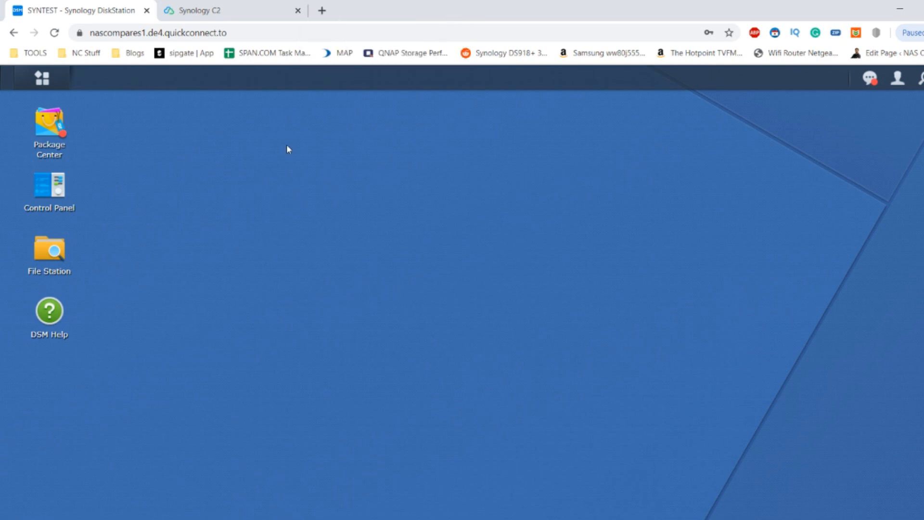
Step: Open Hyper Backup and review the rsync Copy 1 and Synology C2 task statuses
left_click(41, 78)
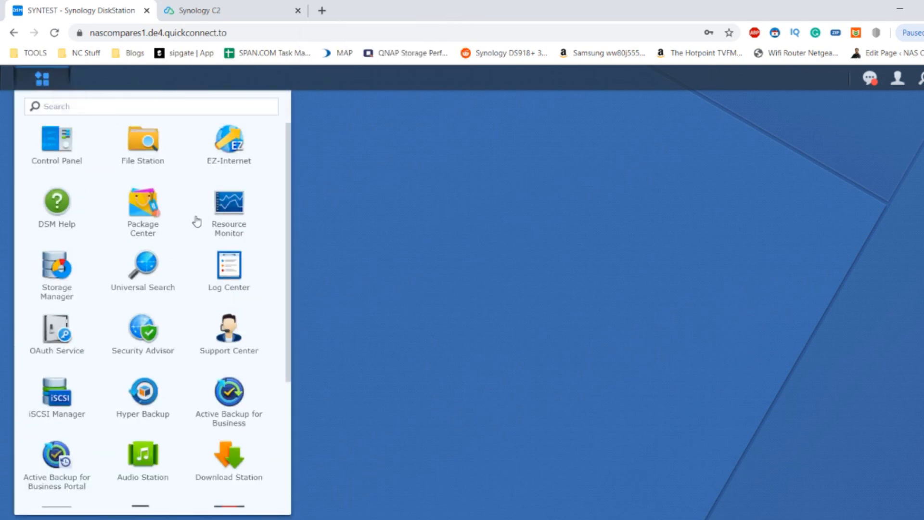
scroll("down", 3)
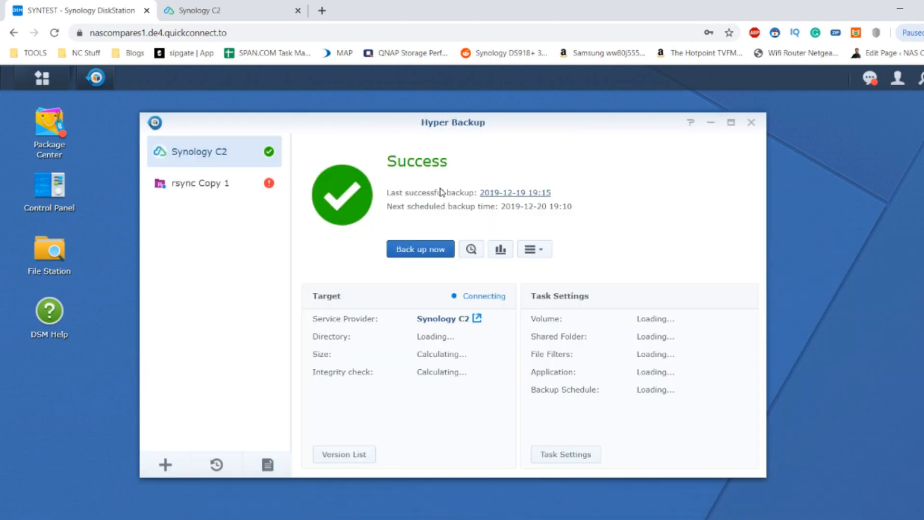
mouse_move(232, 200)
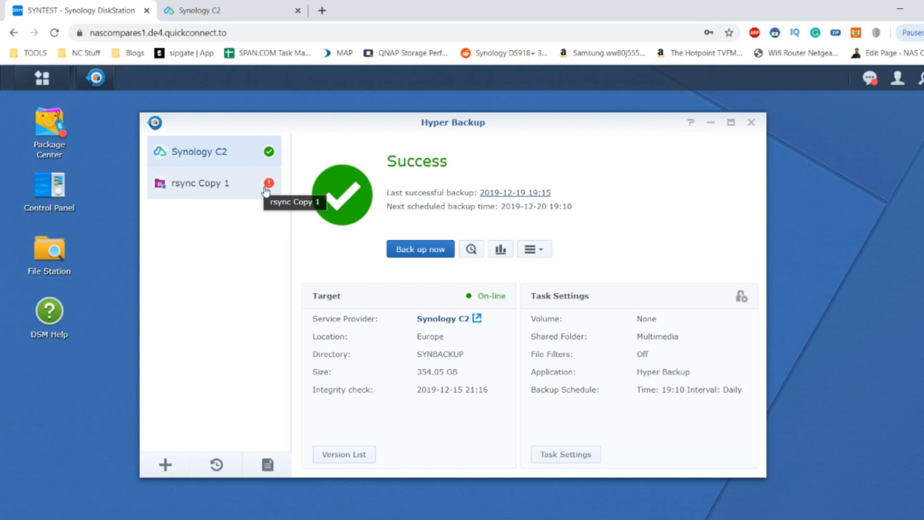
left_click(213, 182)
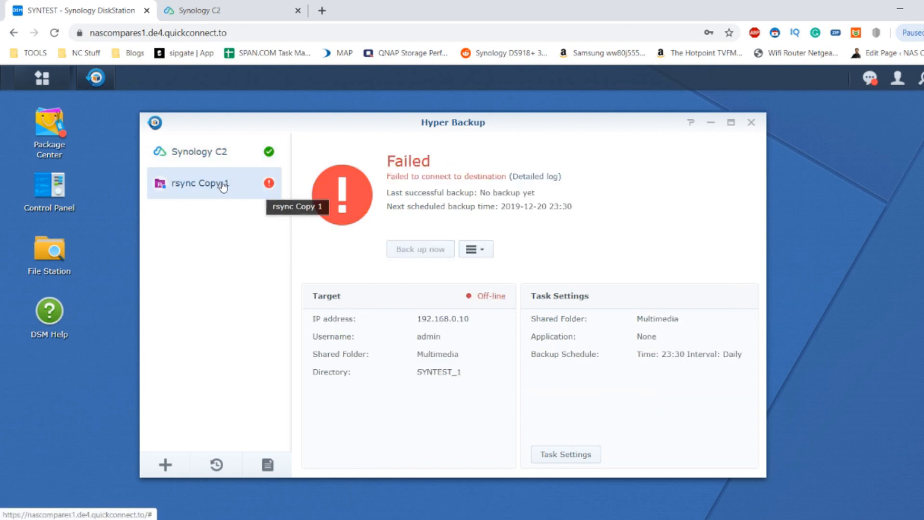
left_click(200, 151)
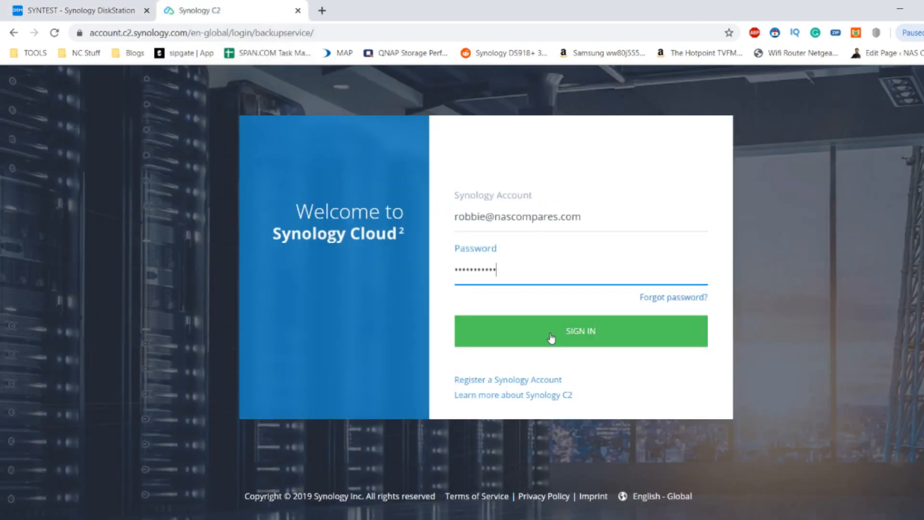
left_click(581, 331)
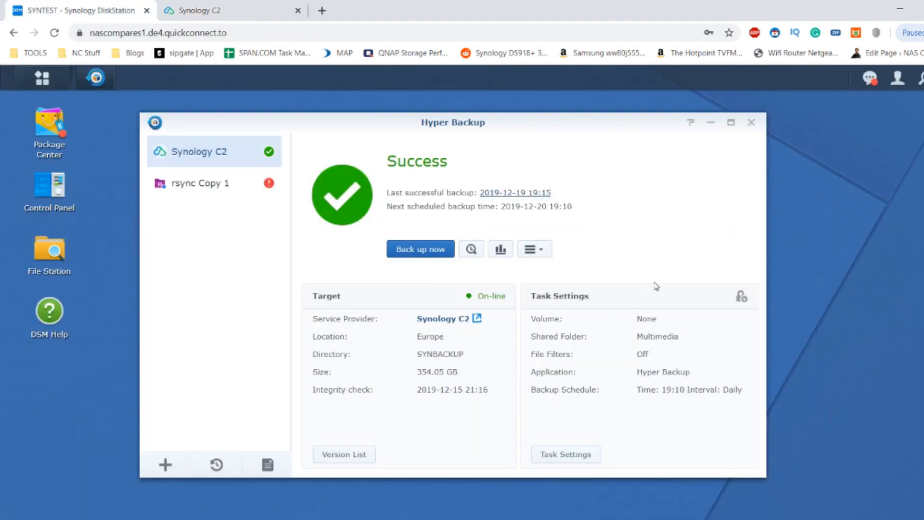
mouse_move(541, 316)
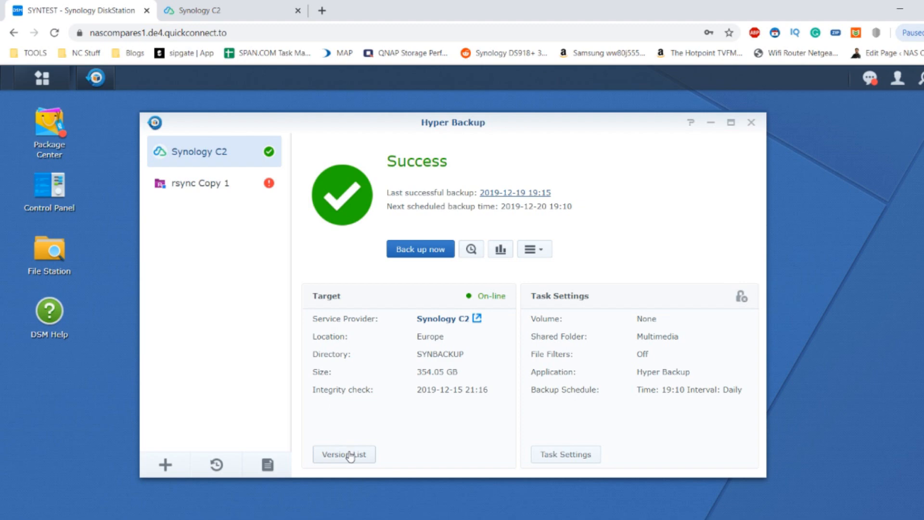
left_click(344, 454)
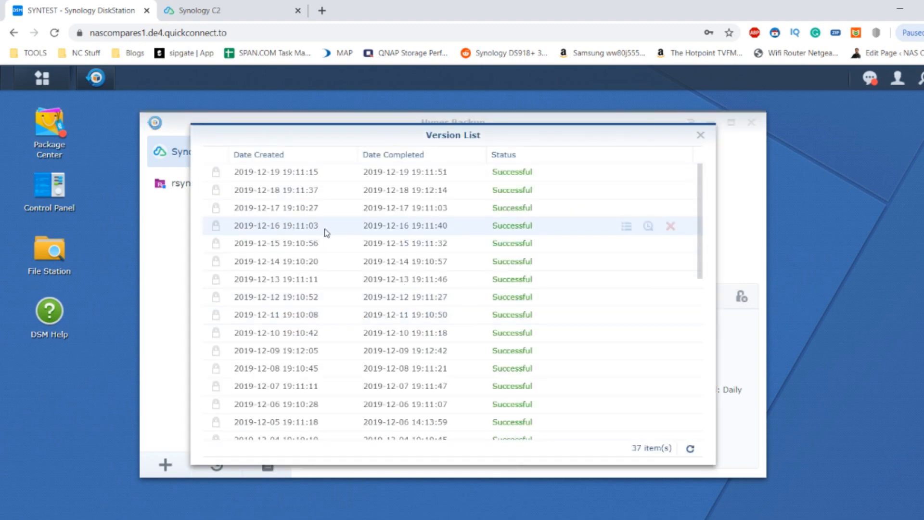
scroll("down", 3)
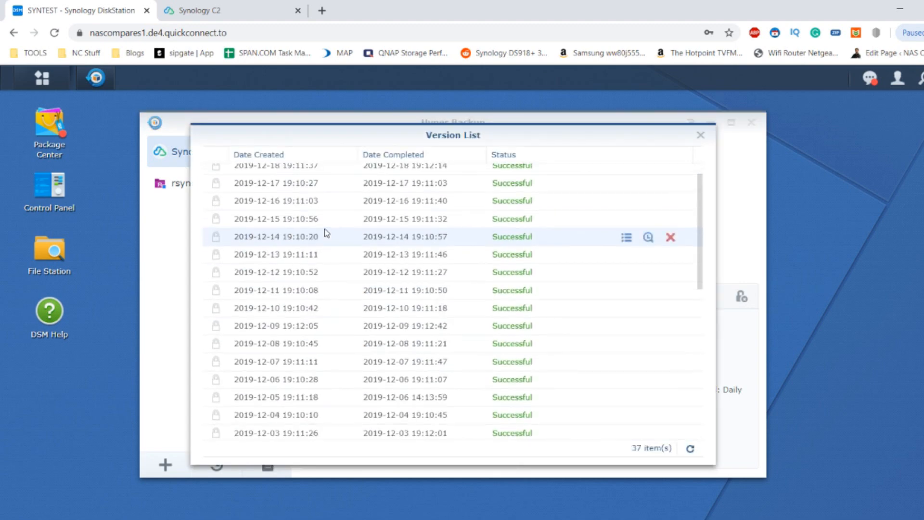
scroll("down", 3)
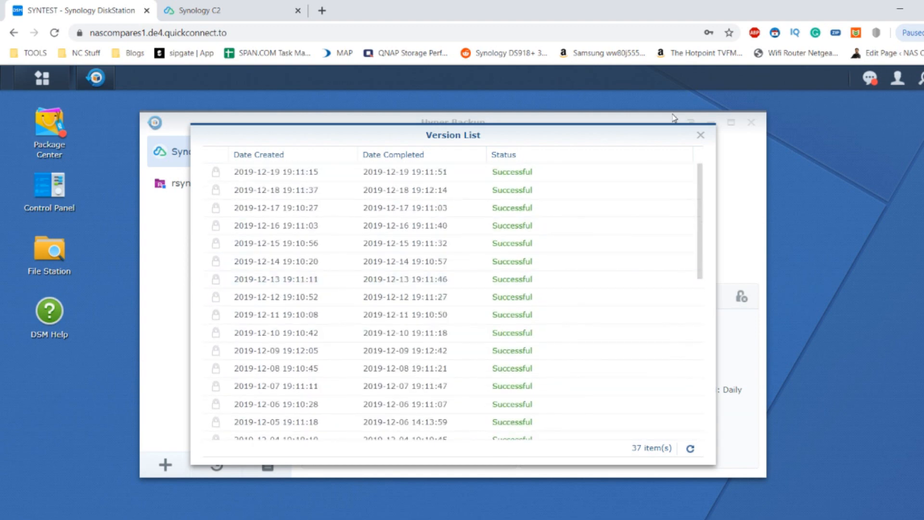
left_click(701, 135)
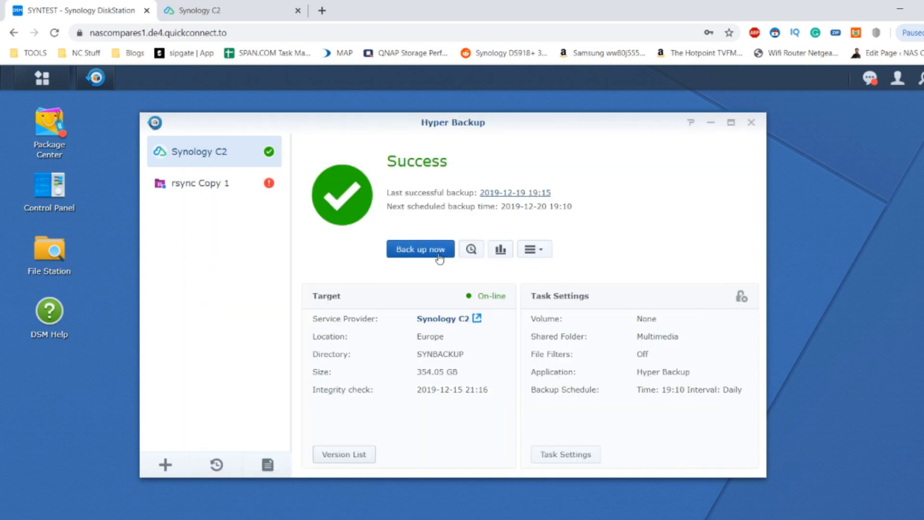
mouse_move(471, 249)
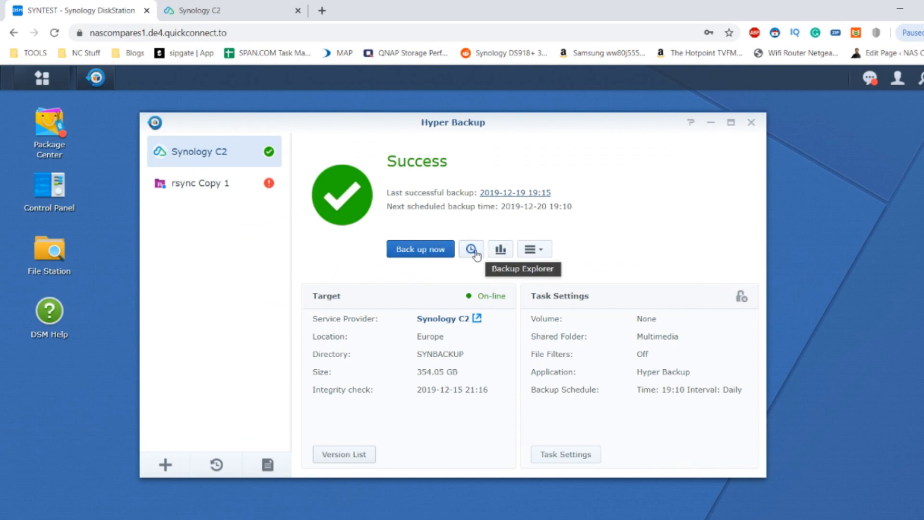
left_click(470, 249)
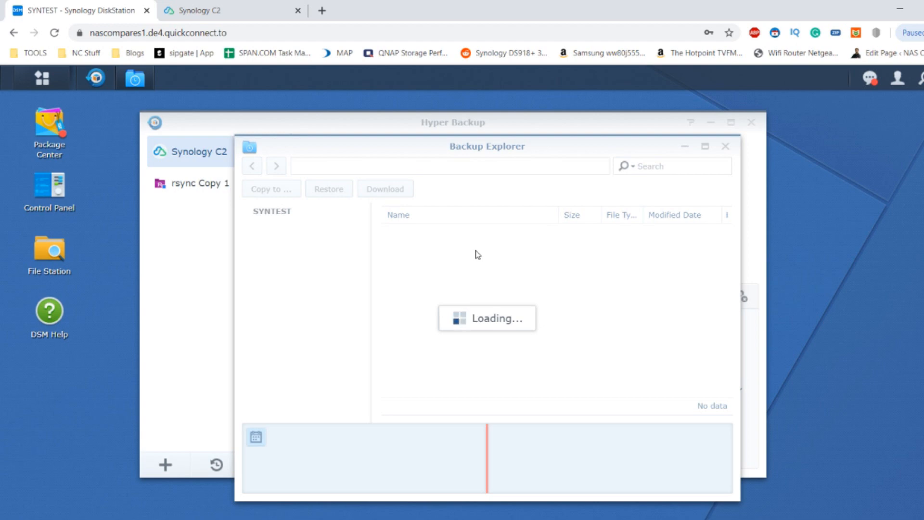
mouse_move(225, 14)
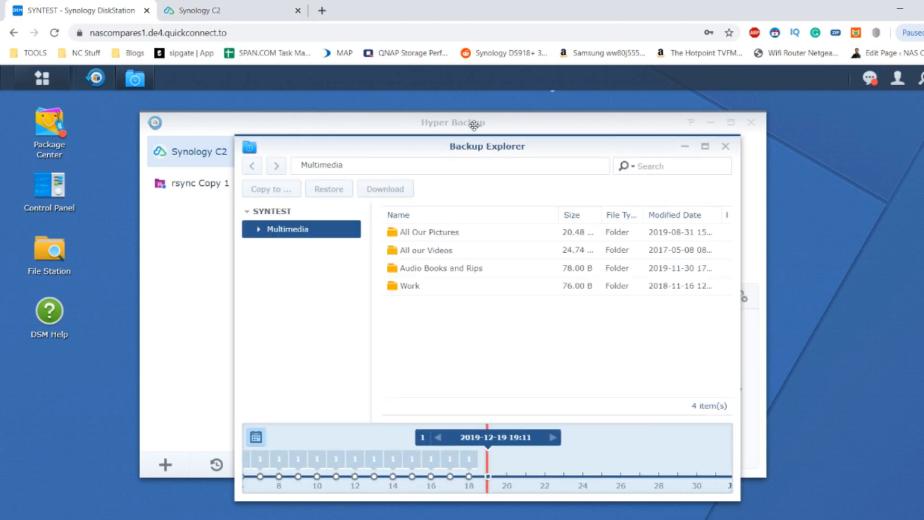
mouse_move(475, 157)
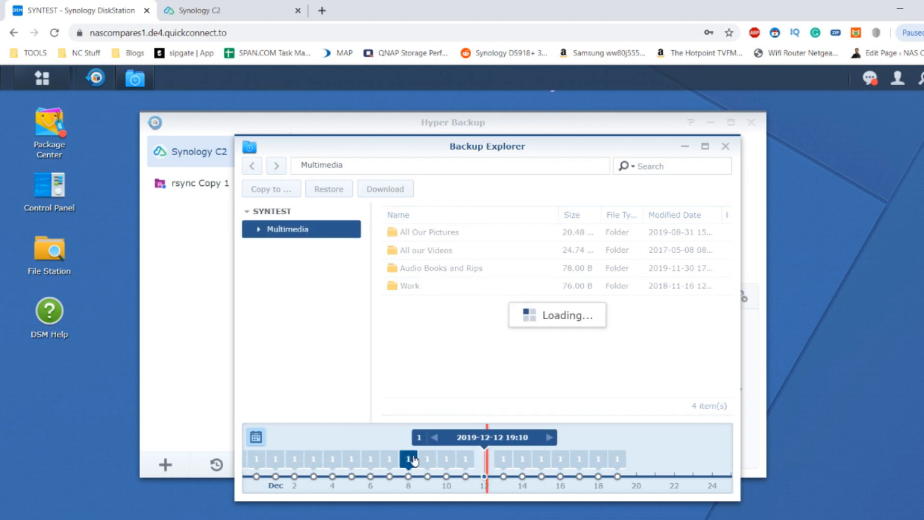
left_click(437, 437)
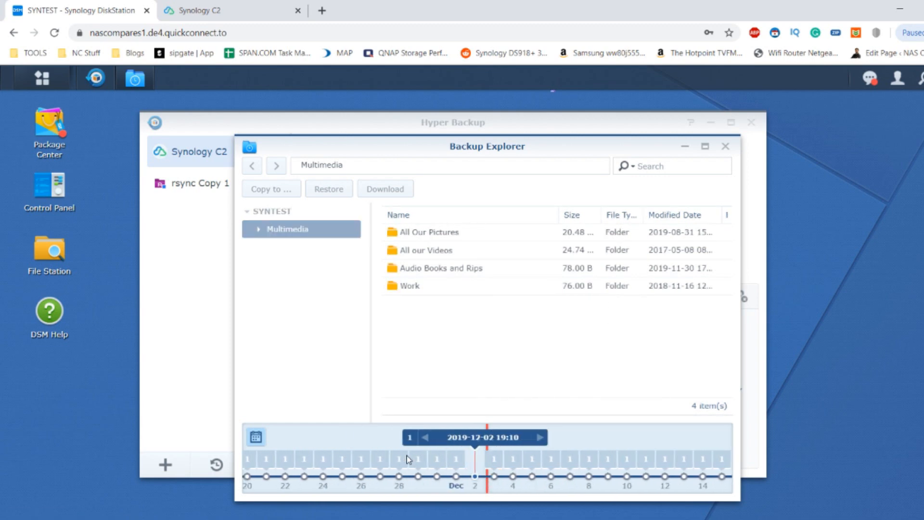
left_click(389, 474)
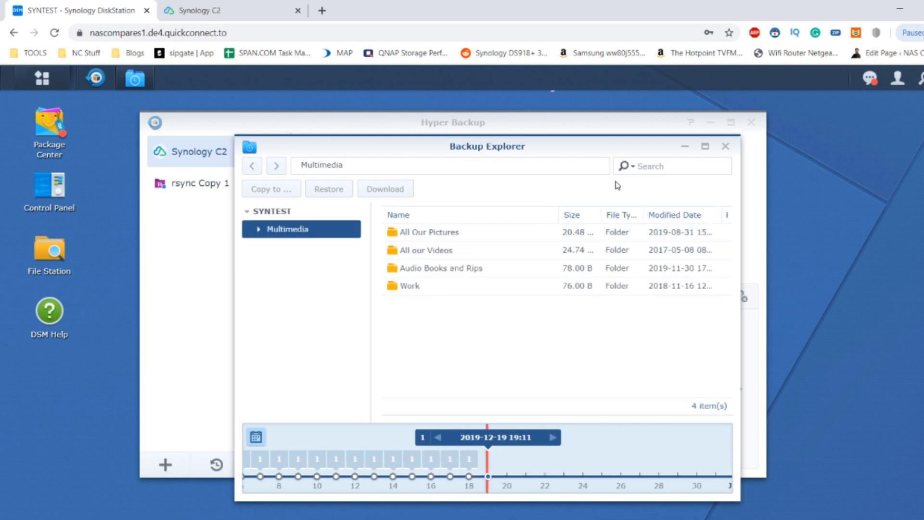
mouse_move(322, 187)
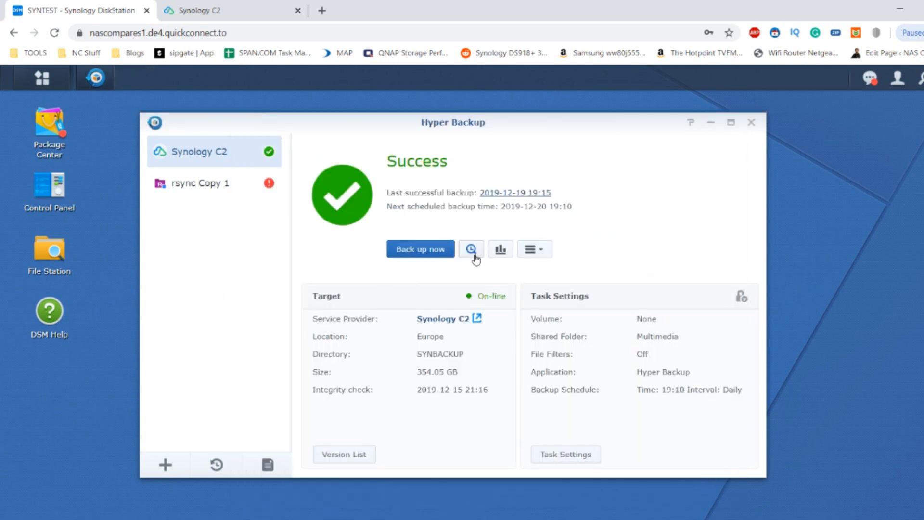
Step: Open Backup Statistics and chart Source Monitor added, modified and deleted files over a Year
left_click(470, 249)
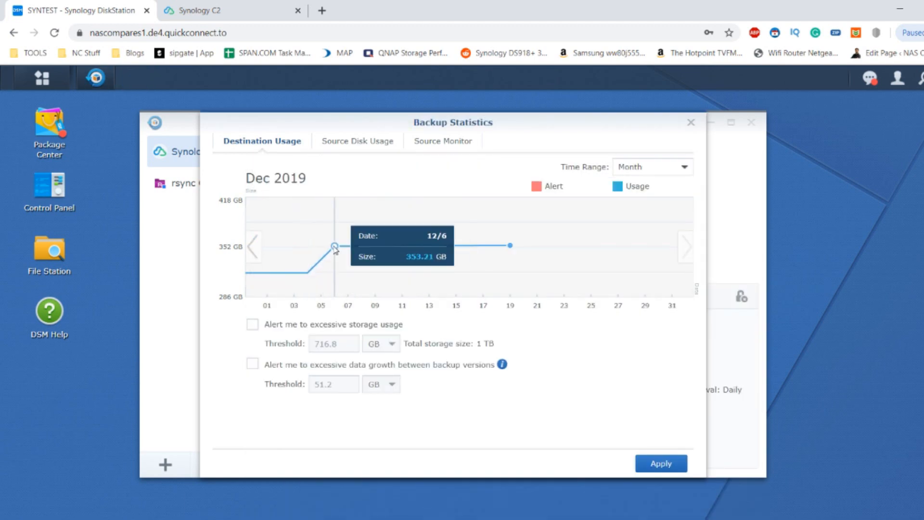
mouse_move(335, 254)
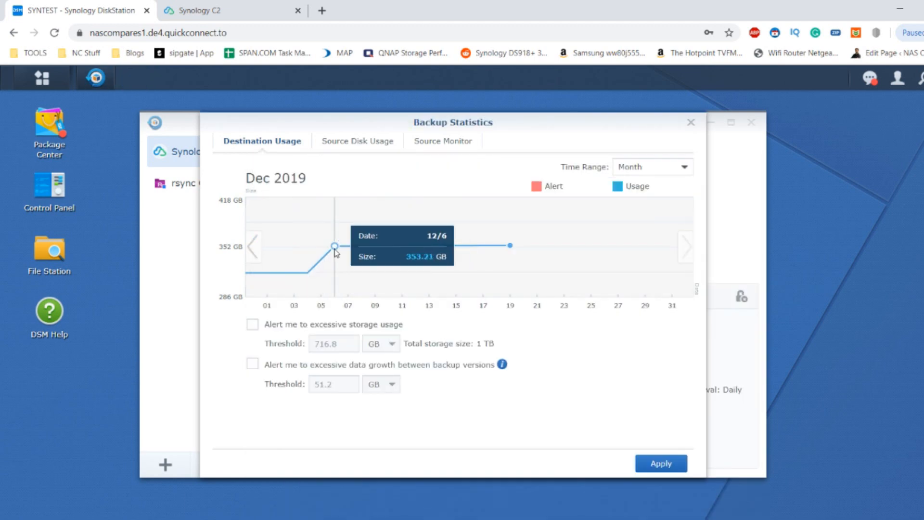
mouse_move(331, 257)
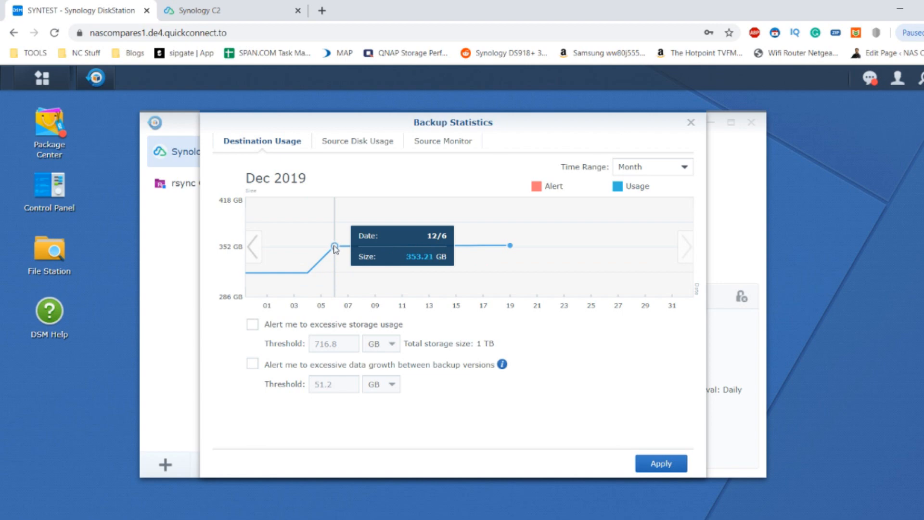
mouse_move(320, 268)
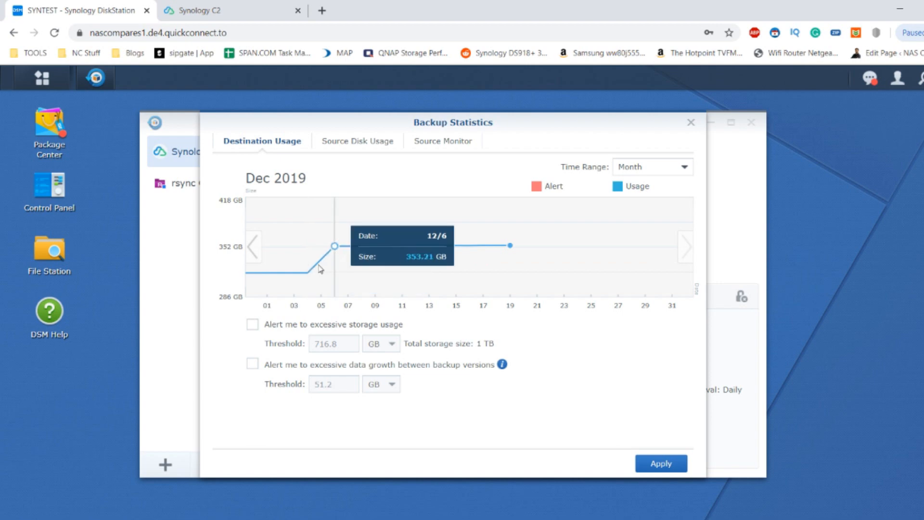
mouse_move(261, 286)
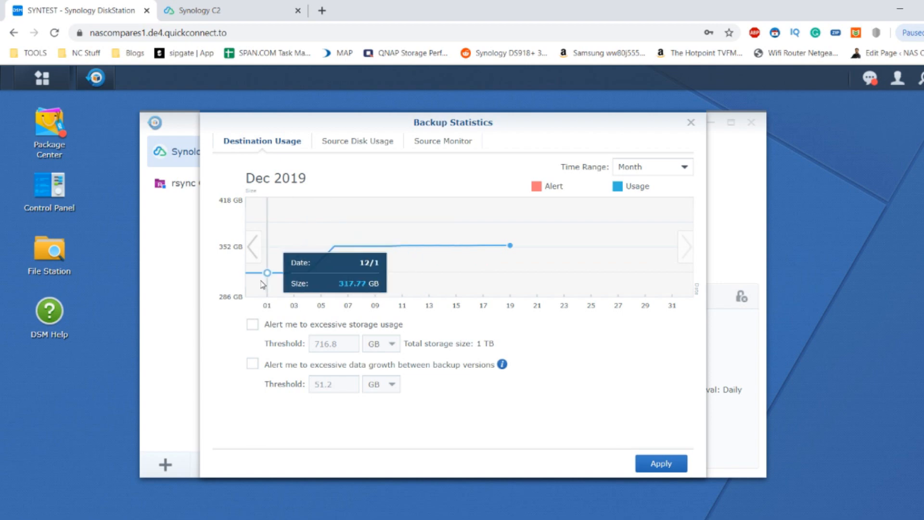
mouse_move(237, 277)
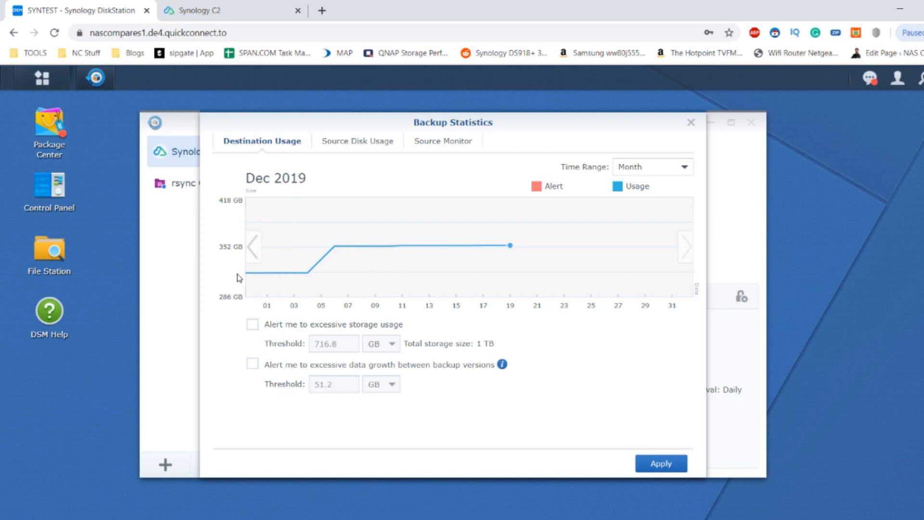
mouse_move(232, 252)
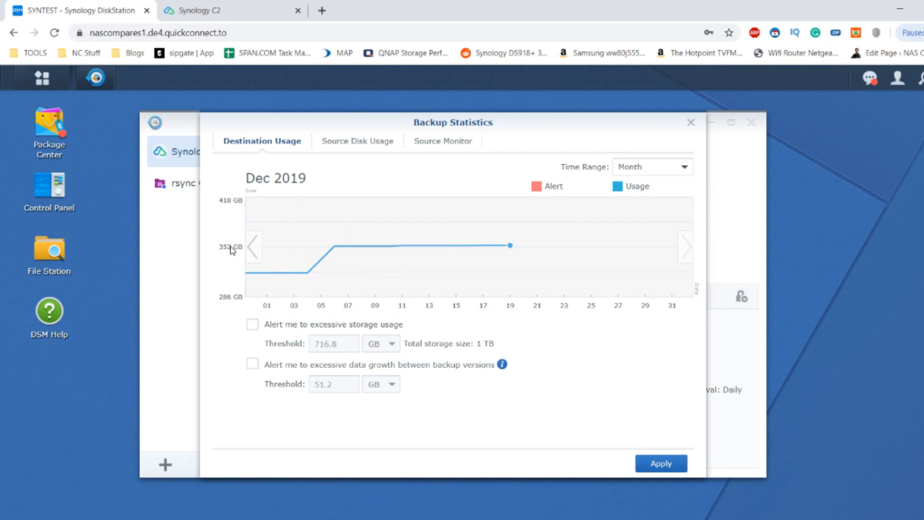
mouse_move(283, 327)
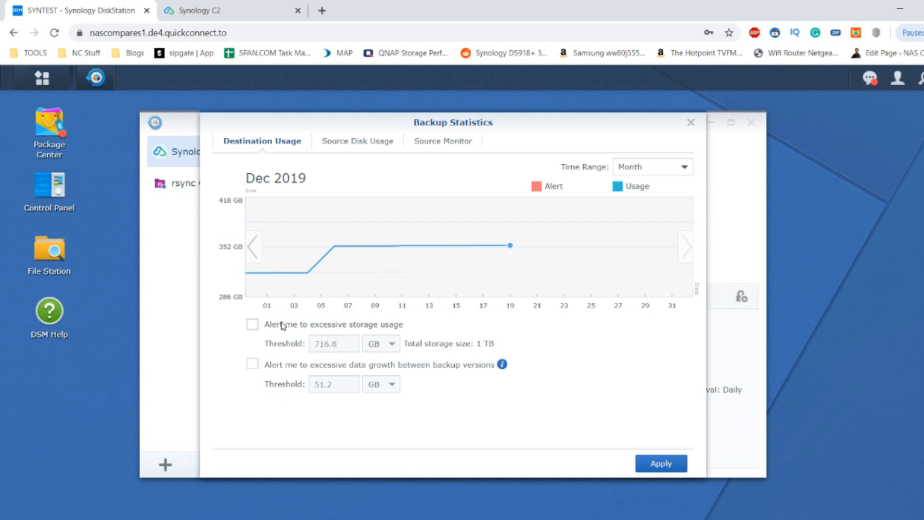
left_click(352, 141)
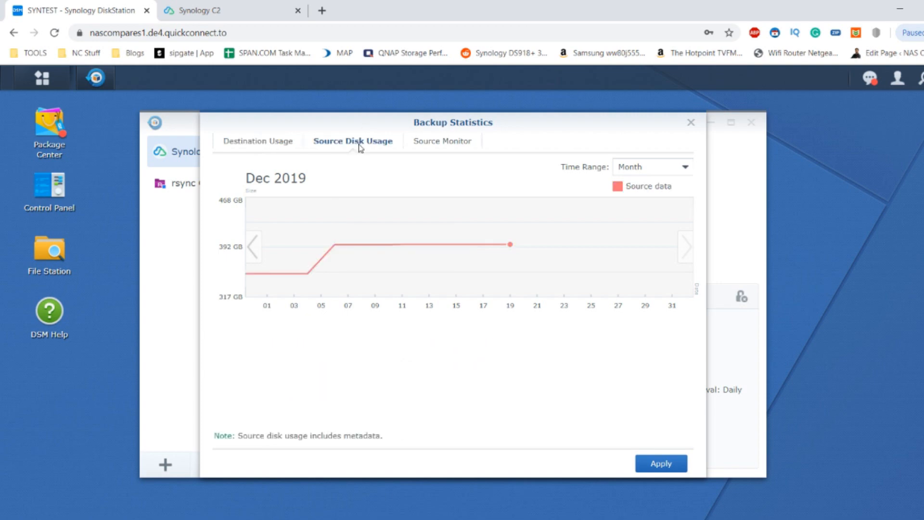
left_click(442, 141)
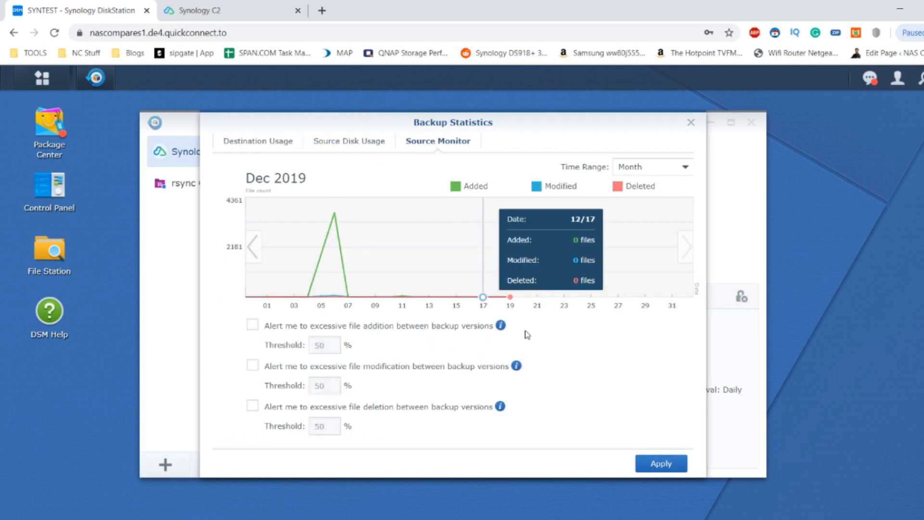
mouse_move(375, 317)
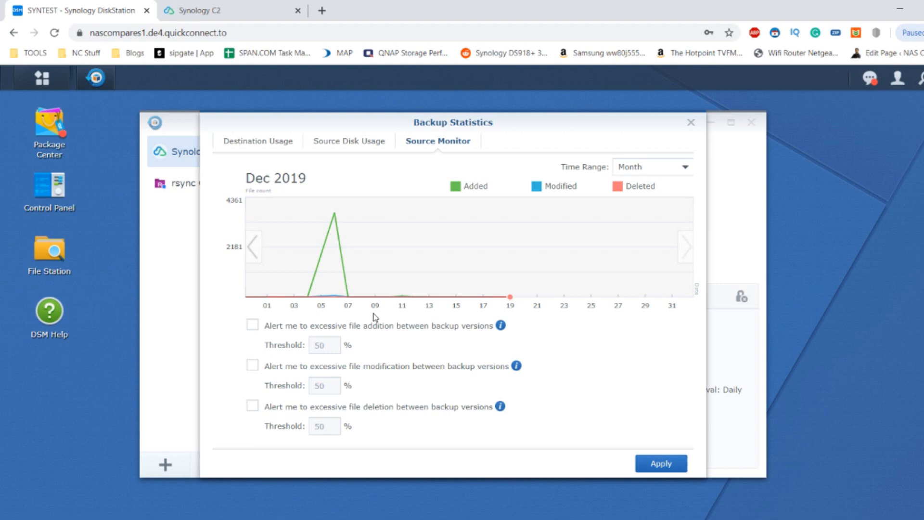
mouse_move(495, 181)
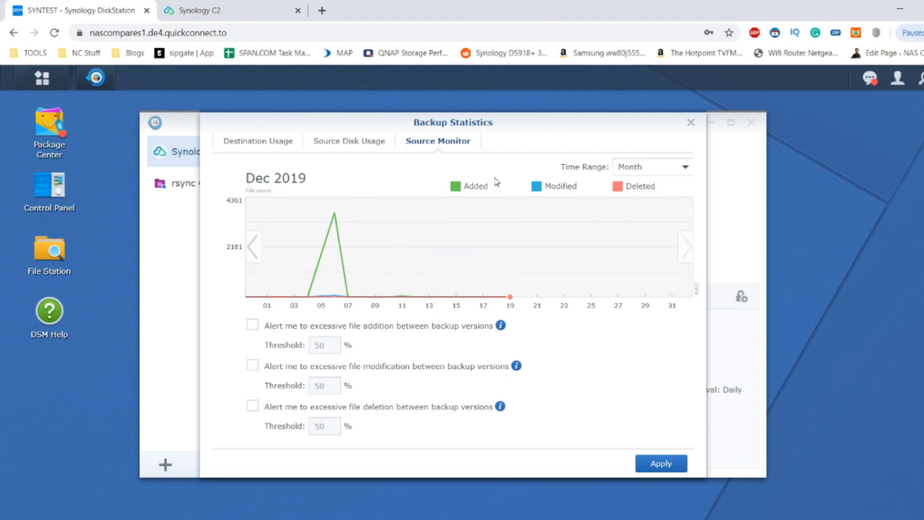
left_click(653, 167)
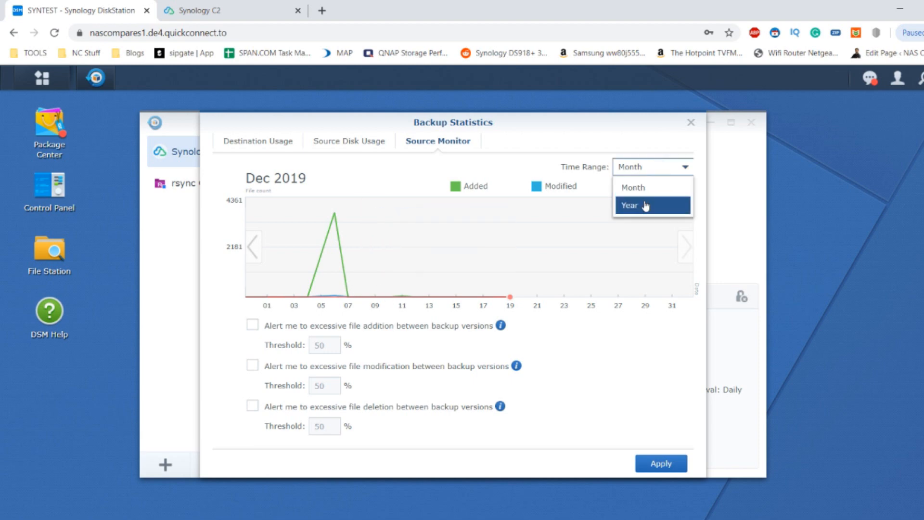
left_click(635, 206)
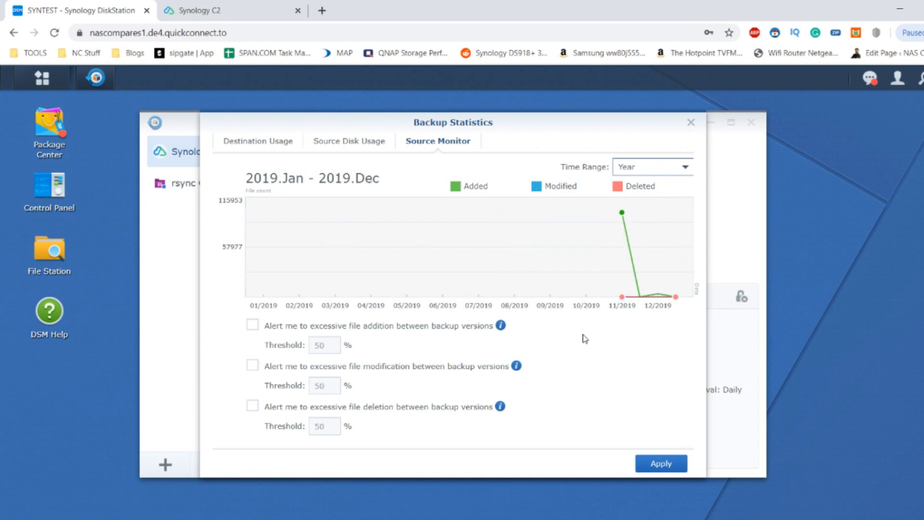
mouse_move(640, 296)
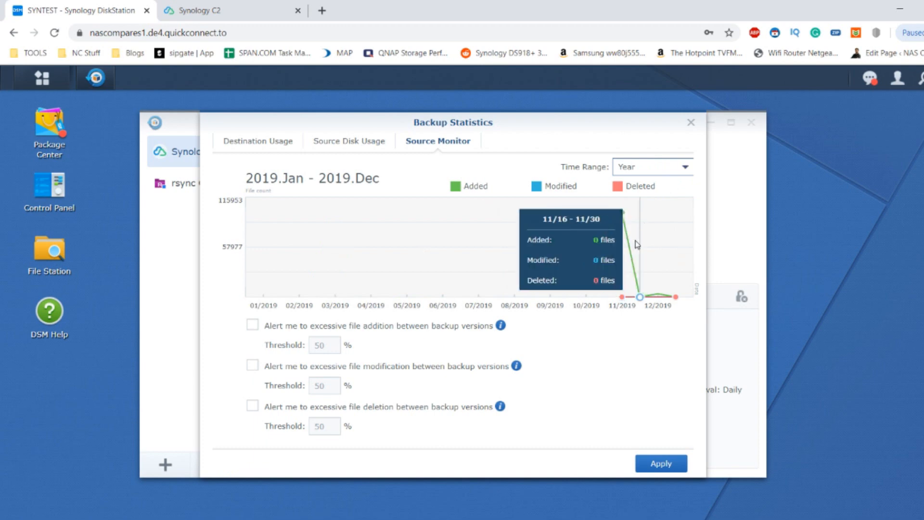
mouse_move(659, 171)
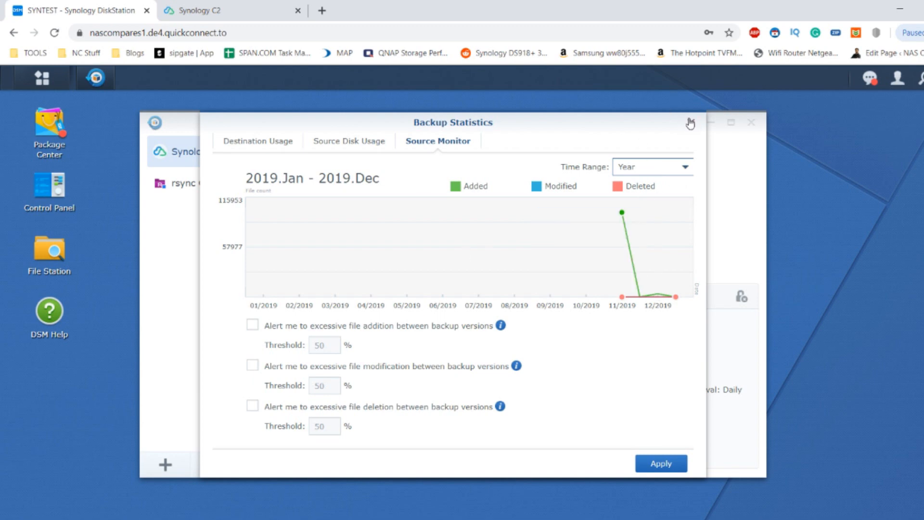
Step: Close the Backup Statistics window with its X button
left_click(690, 124)
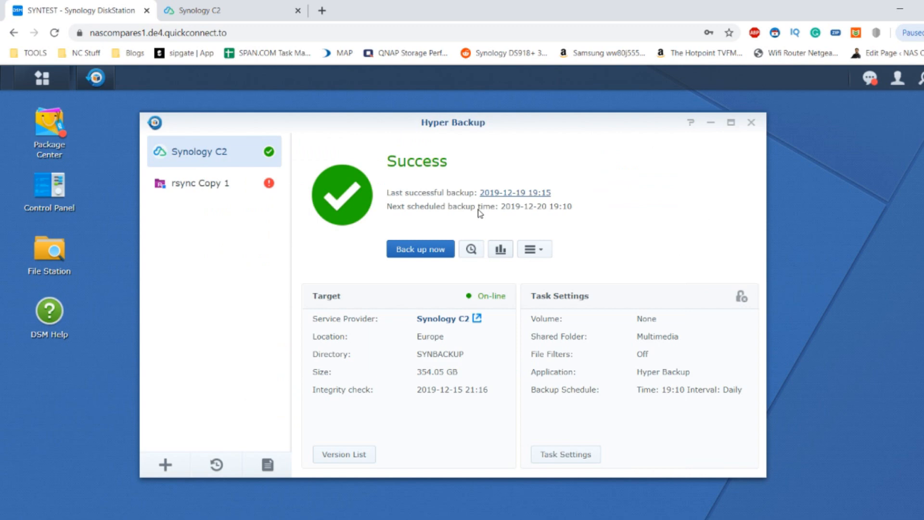
mouse_move(427, 150)
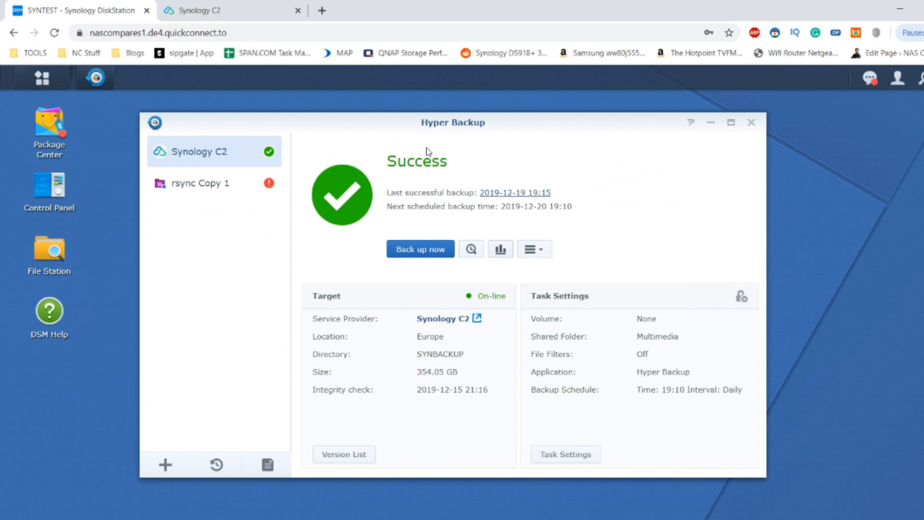
mouse_move(395, 220)
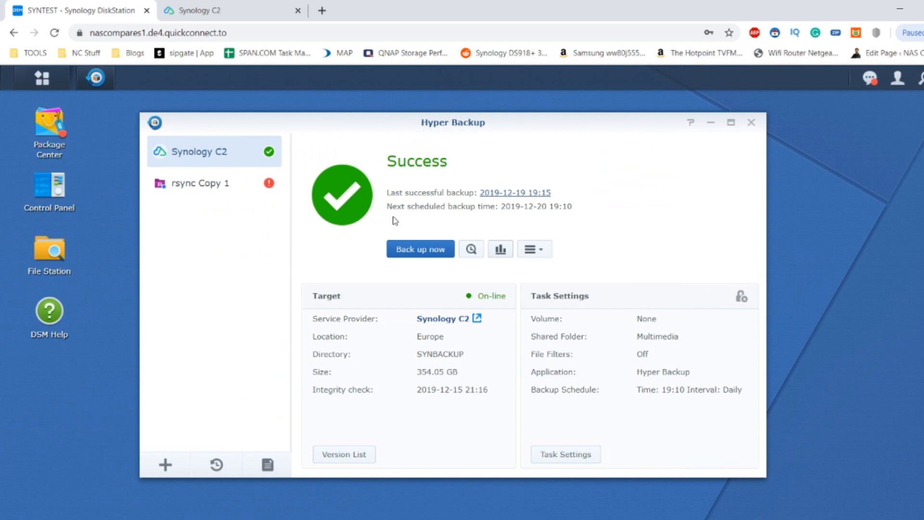
mouse_move(408, 279)
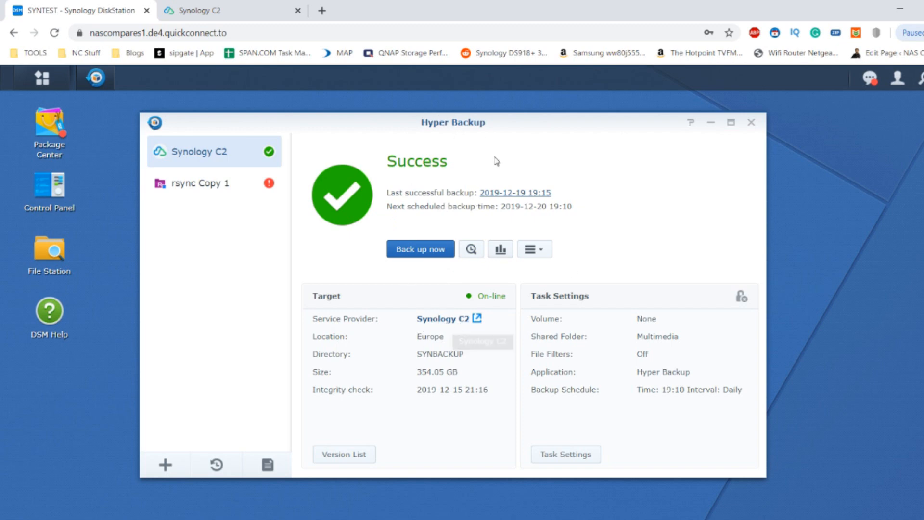
Step: Choose Check backup integrity from the C2 task's more-actions menu
left_click(533, 248)
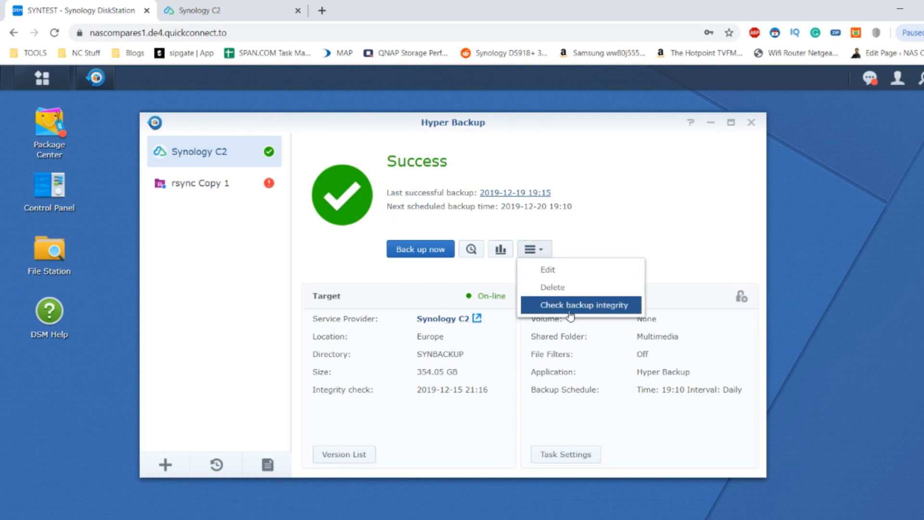
left_click(586, 305)
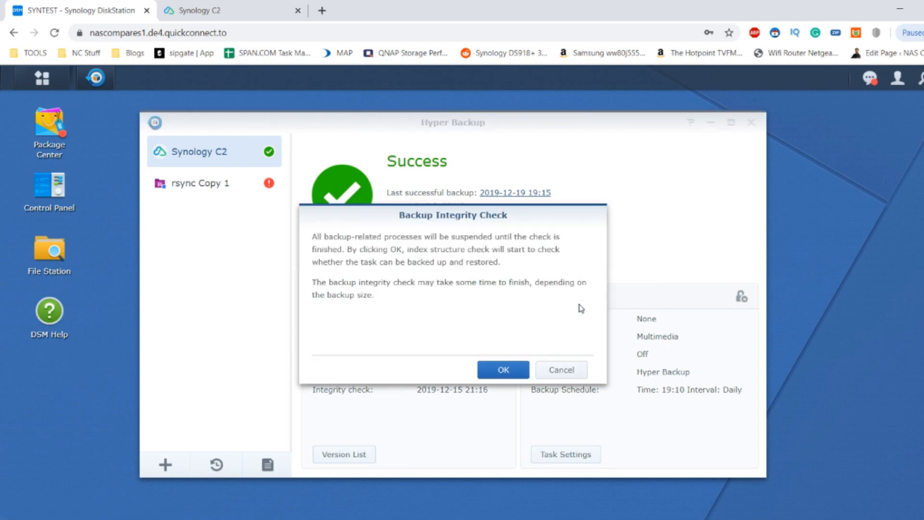
mouse_move(492, 285)
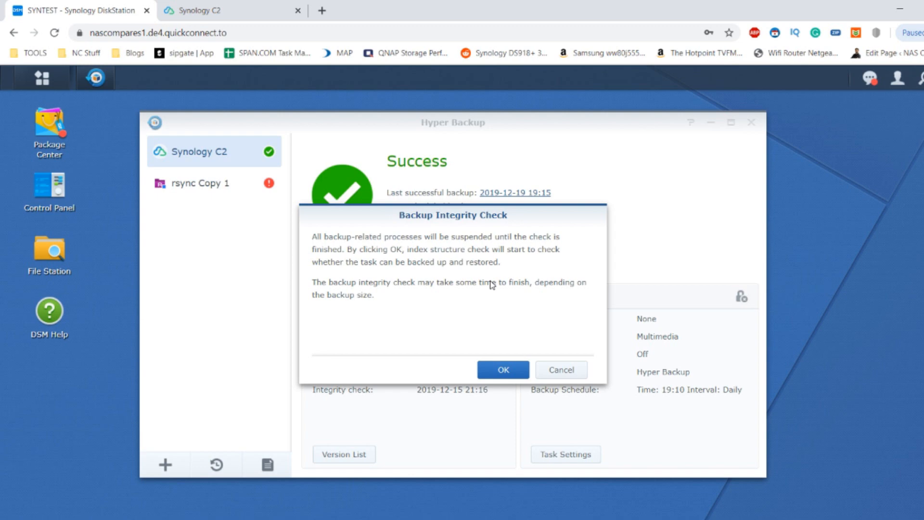
mouse_move(510, 301)
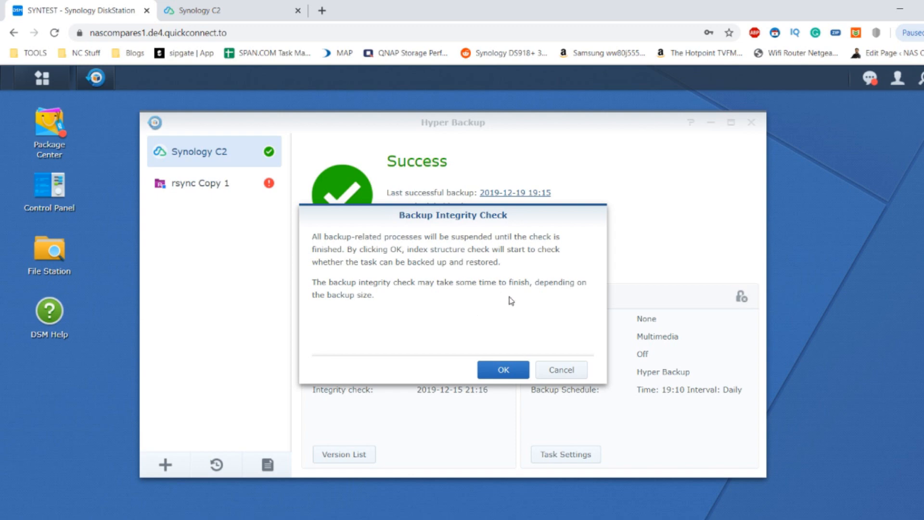
mouse_move(480, 339)
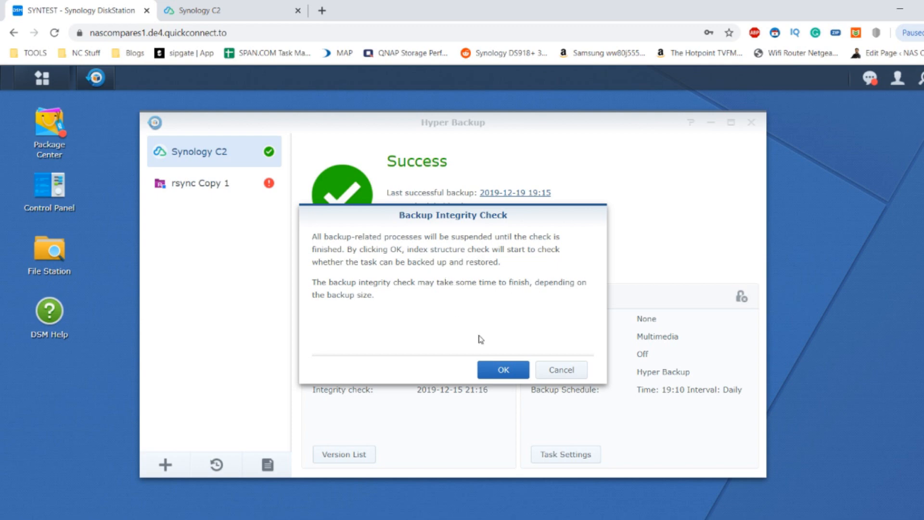
mouse_move(473, 242)
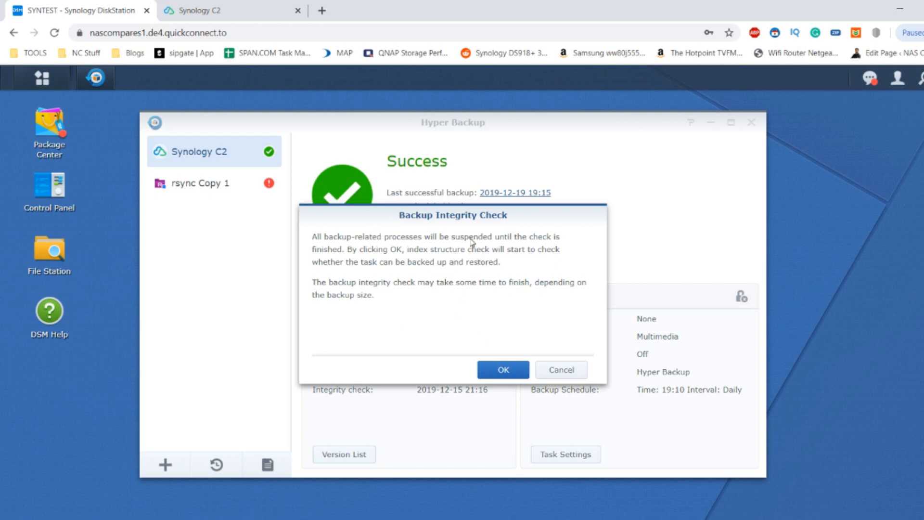
mouse_move(447, 259)
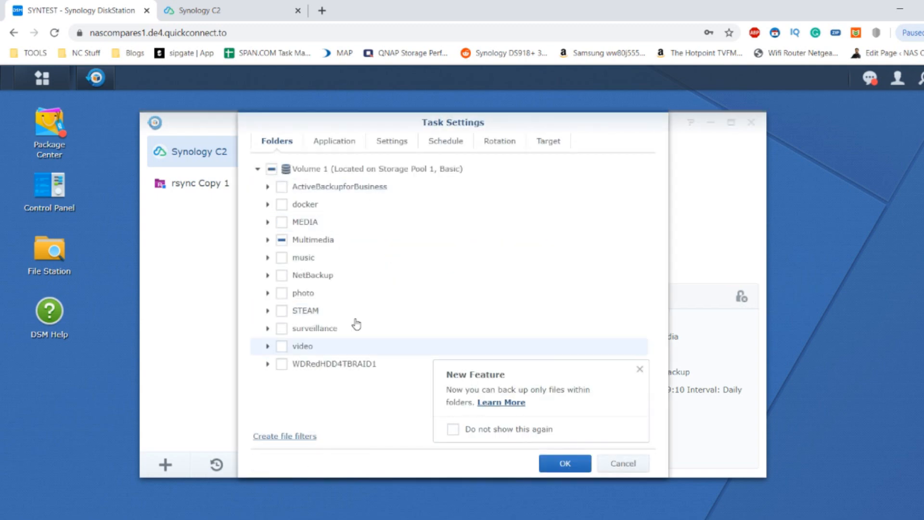
mouse_move(343, 315)
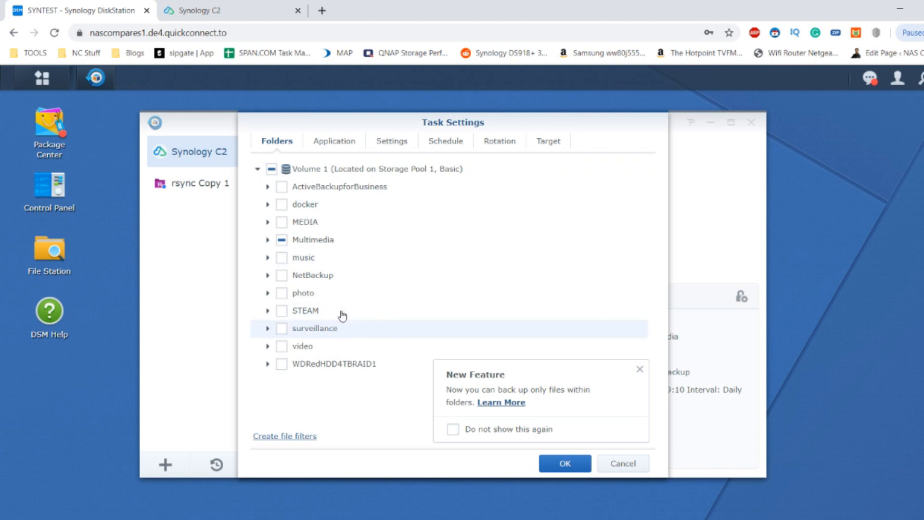
mouse_move(638, 414)
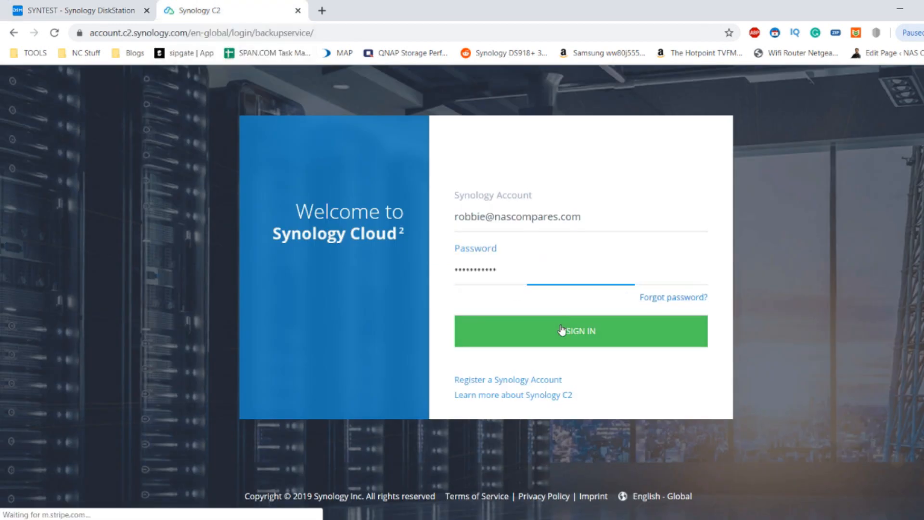
Step: Submit the Synology Account password on the C2 login page
left_click(580, 331)
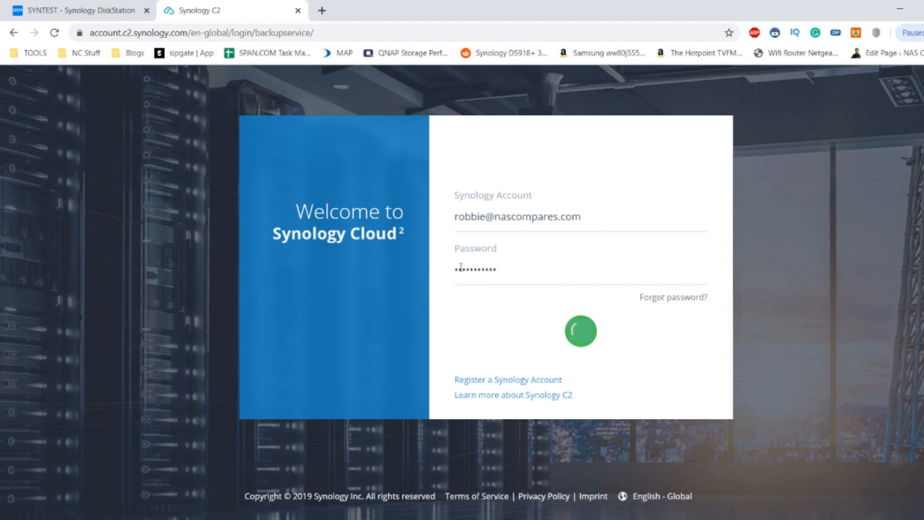
left_click(581, 331)
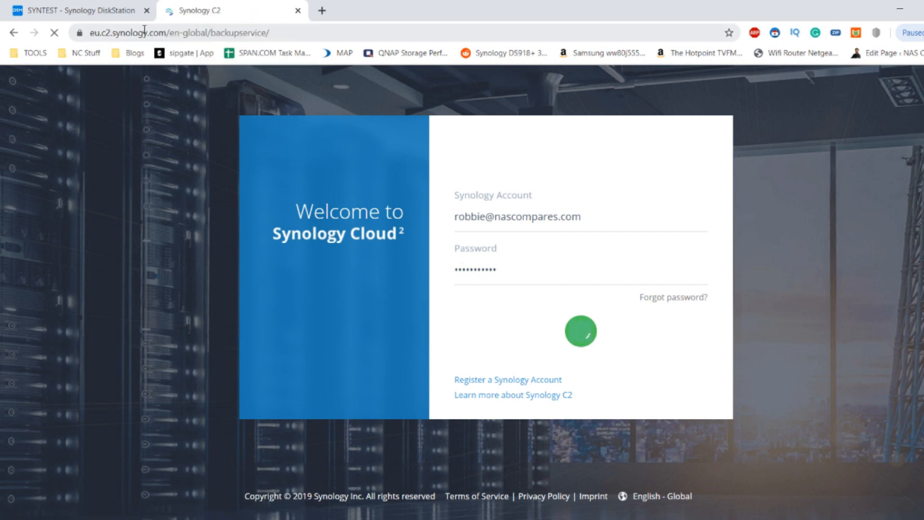
left_click(581, 331)
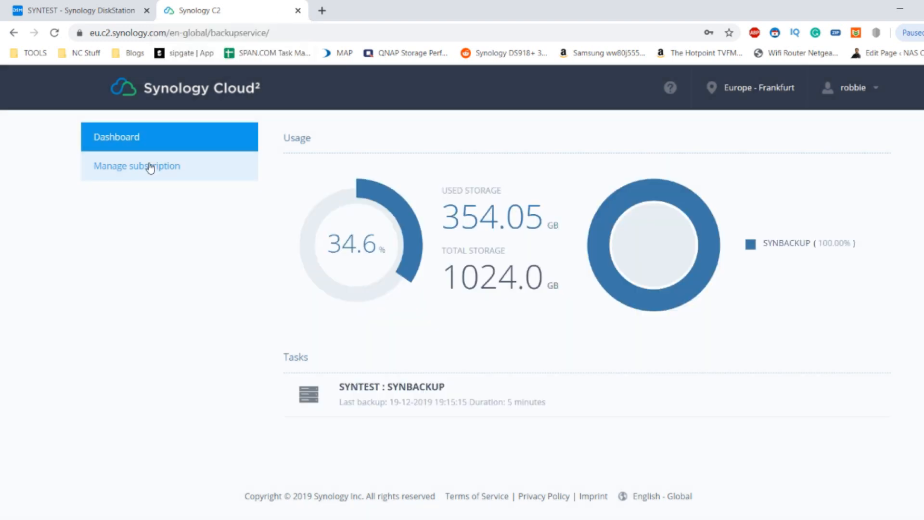
mouse_move(213, 86)
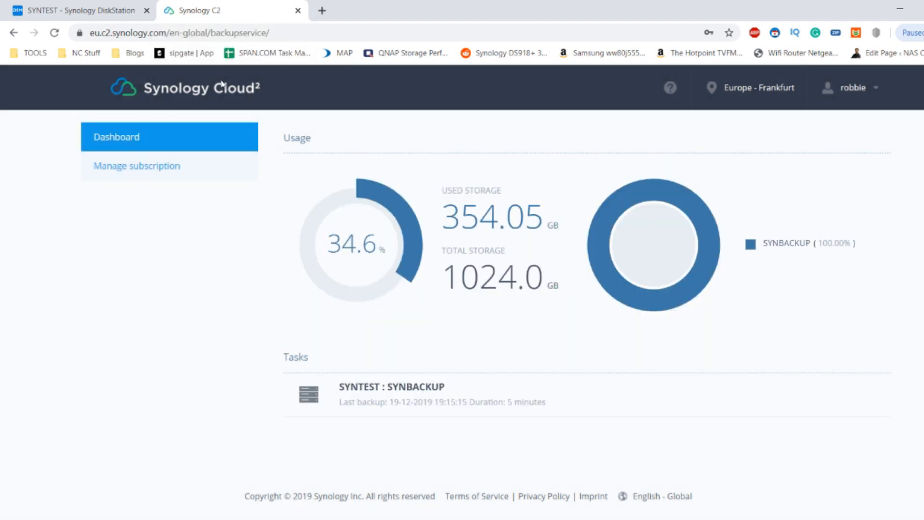
mouse_move(255, 91)
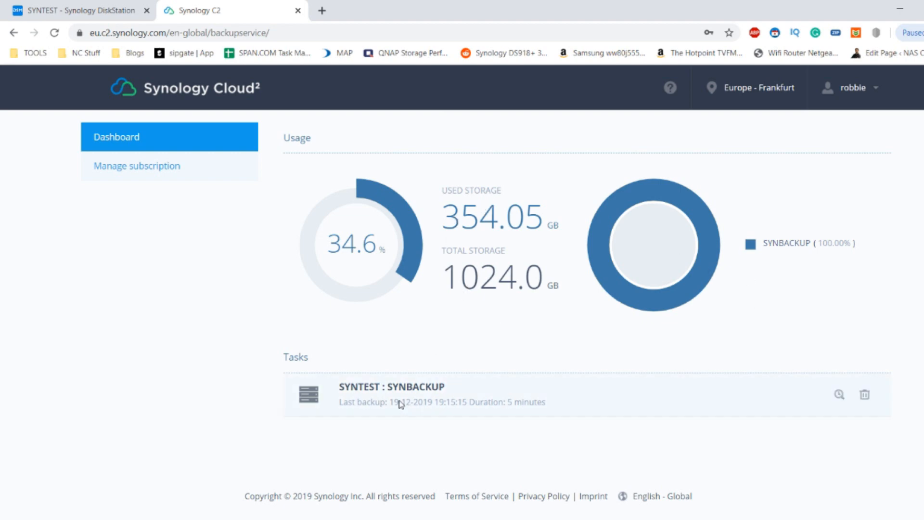
mouse_move(277, 127)
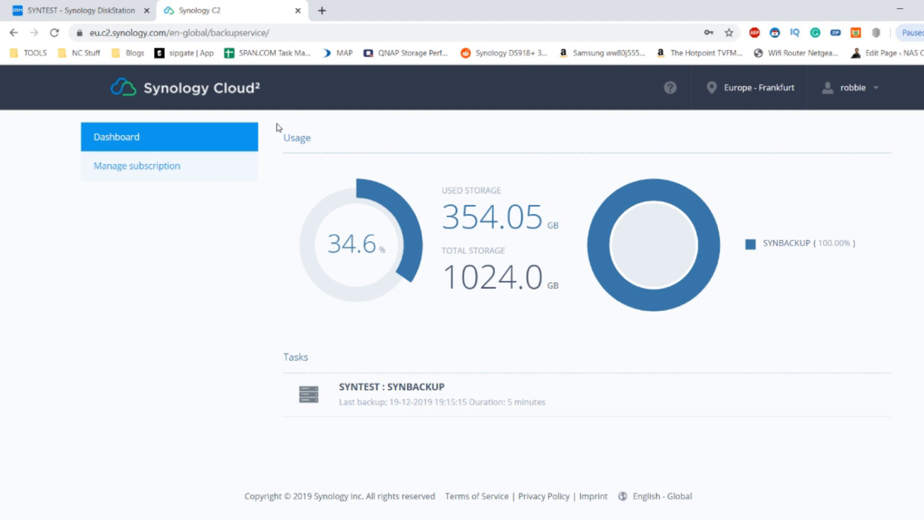
left_click(136, 166)
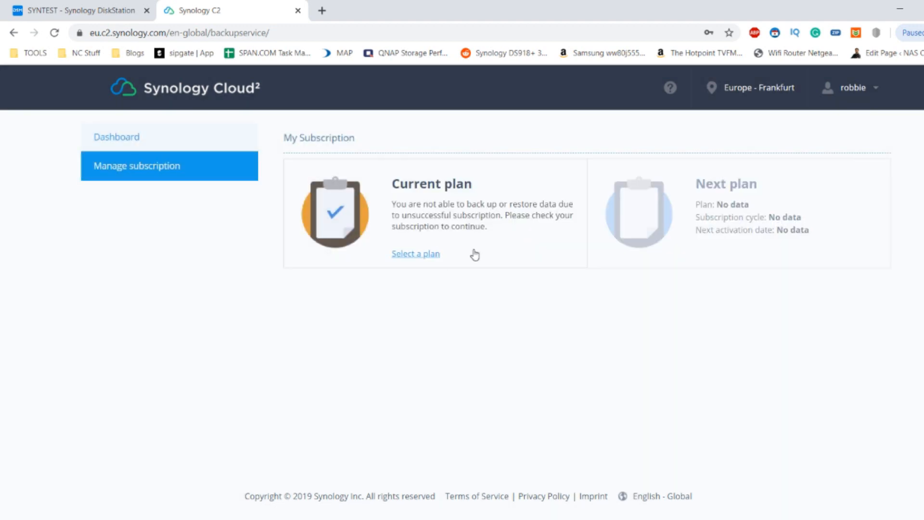
mouse_move(491, 210)
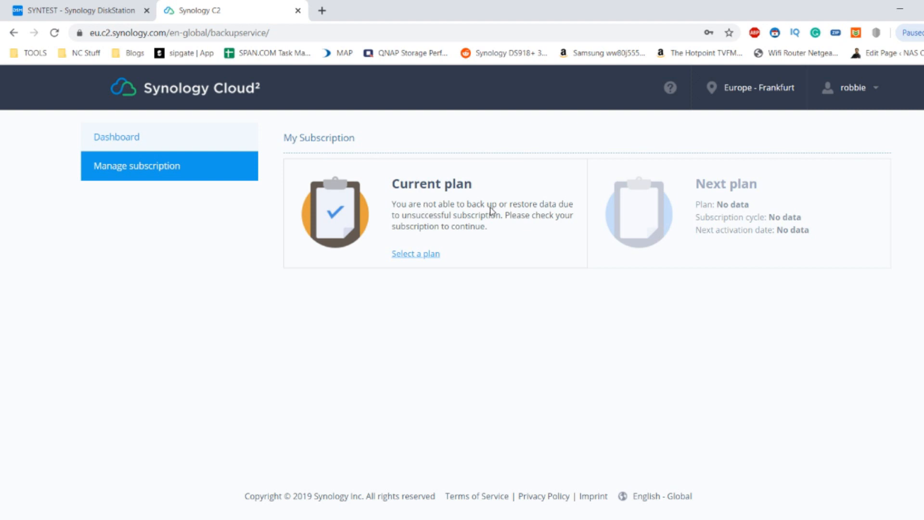
mouse_move(525, 211)
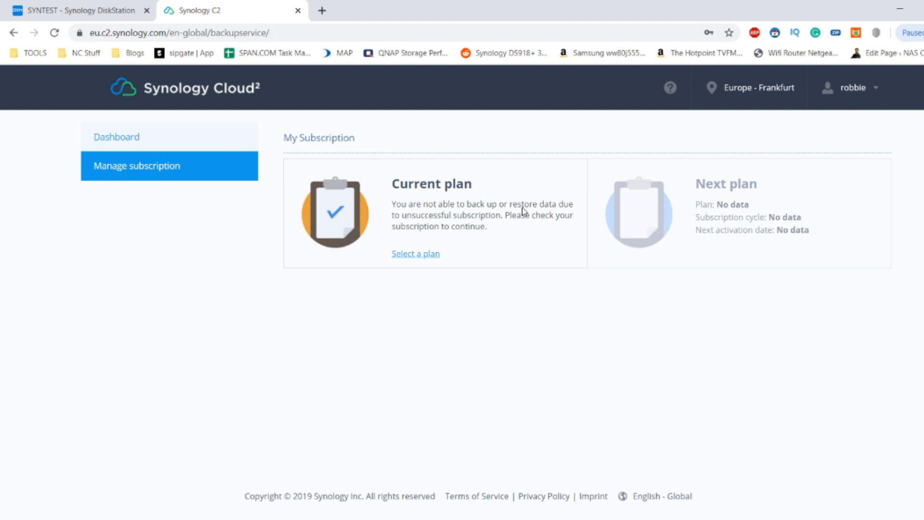
mouse_move(543, 238)
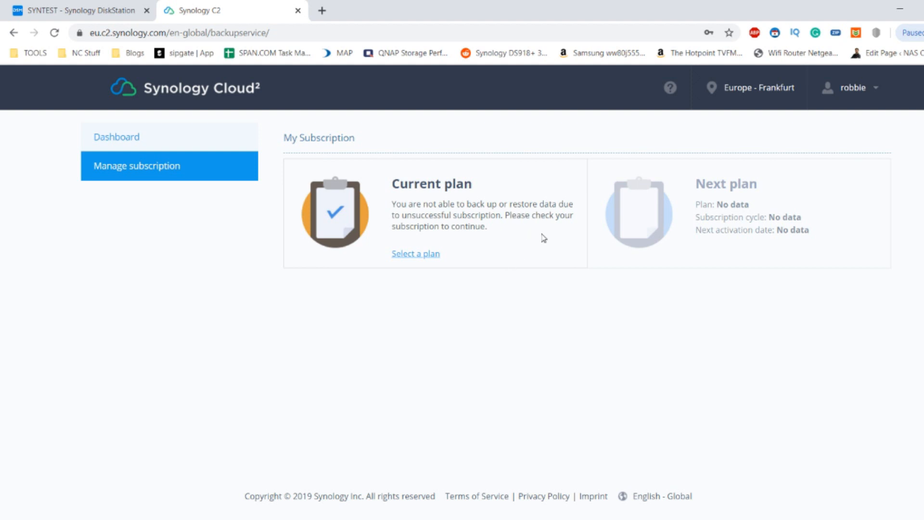
mouse_move(399, 198)
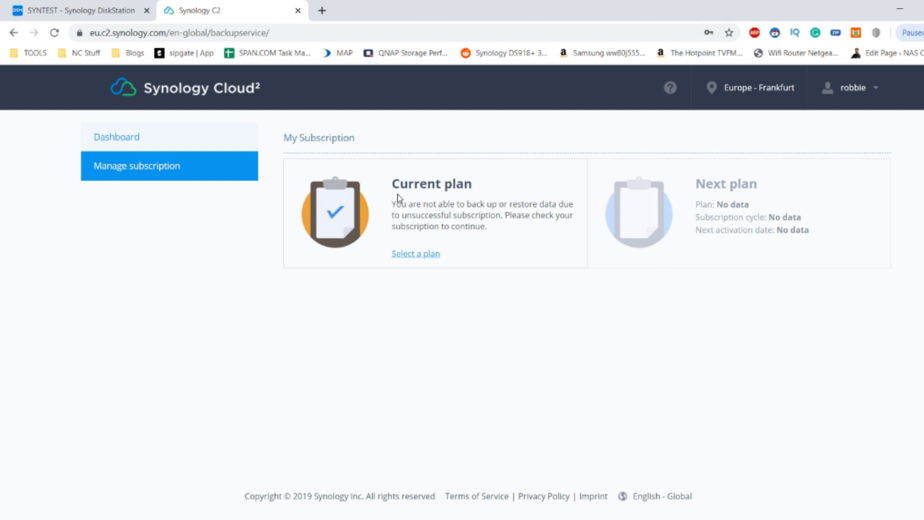
mouse_move(399, 201)
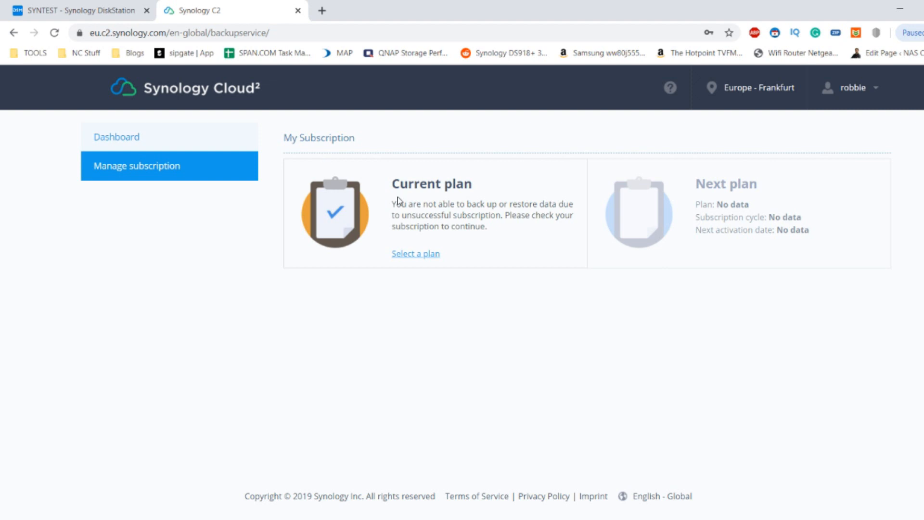
mouse_move(441, 272)
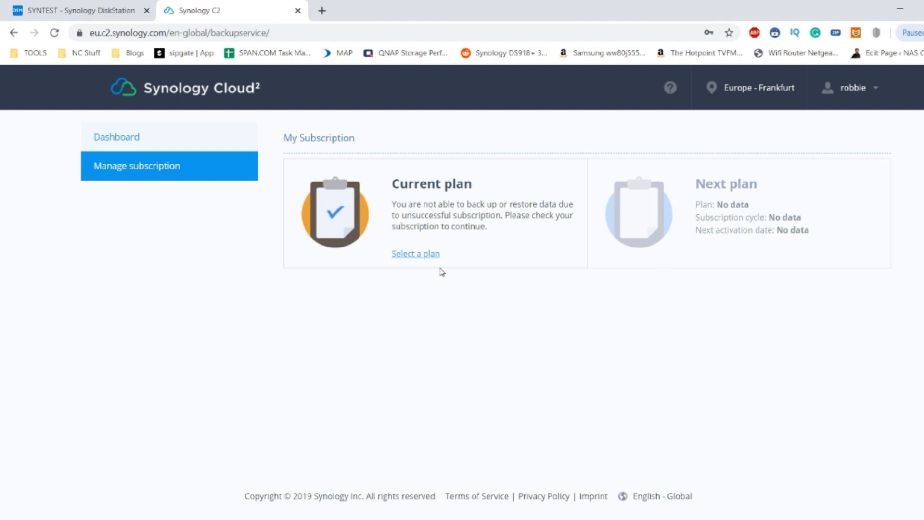
mouse_move(369, 208)
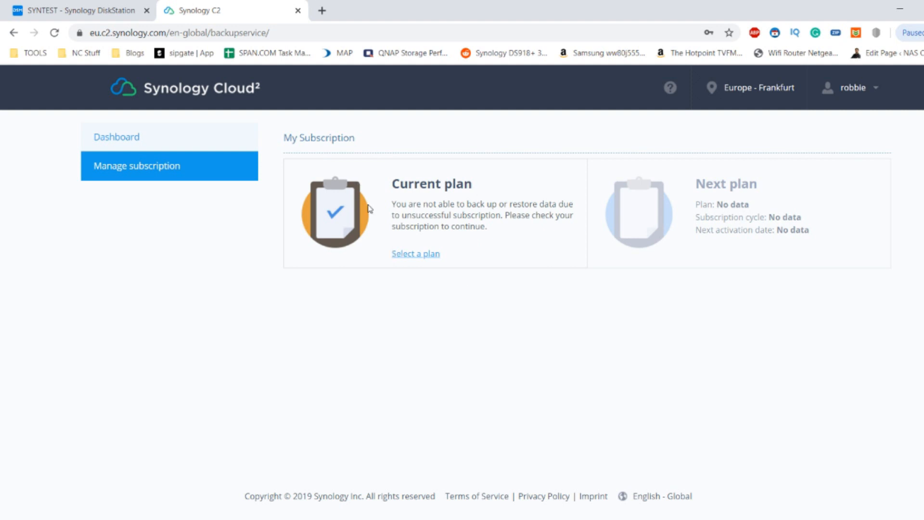
mouse_move(413, 221)
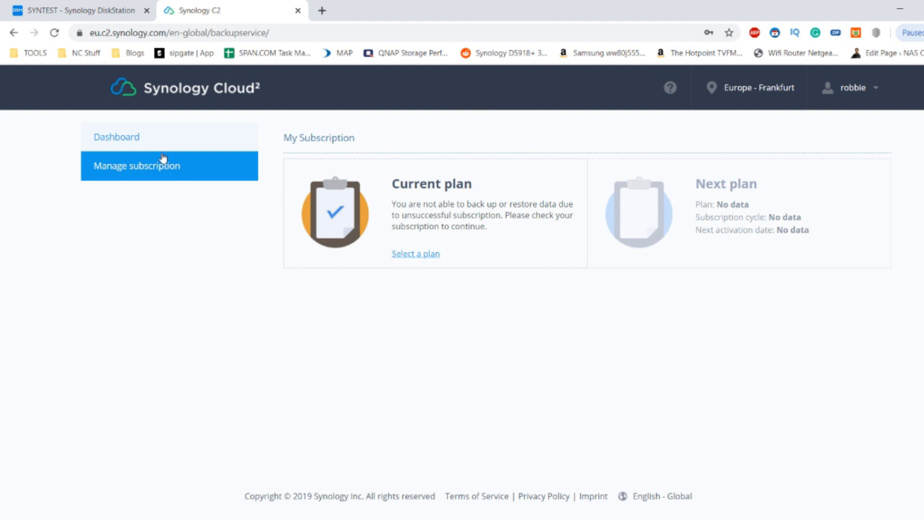
mouse_move(659, 236)
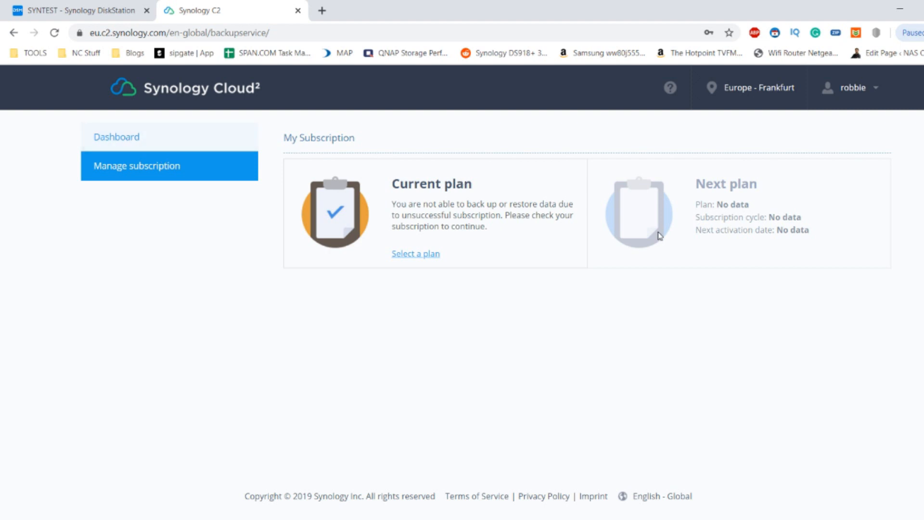
Step: Leave the subscription page and go back to the C2 storage usage Dashboard
left_click(116, 136)
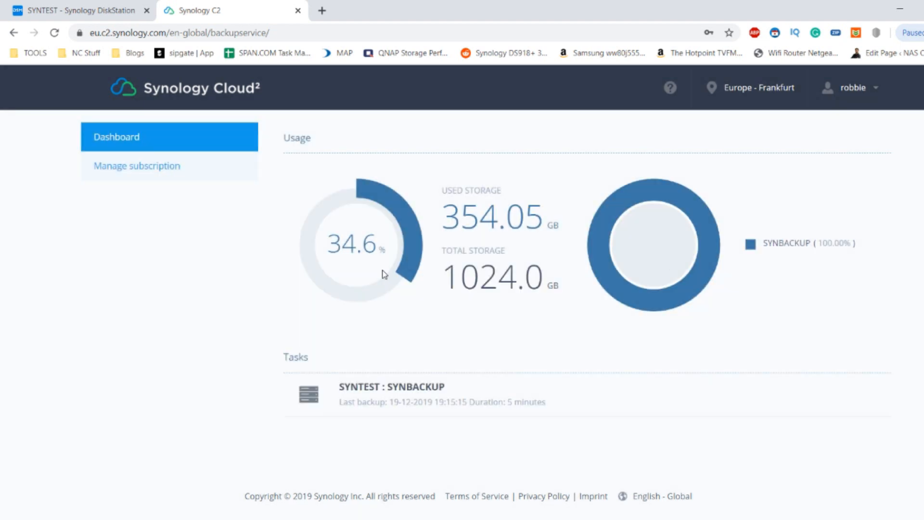
mouse_move(371, 246)
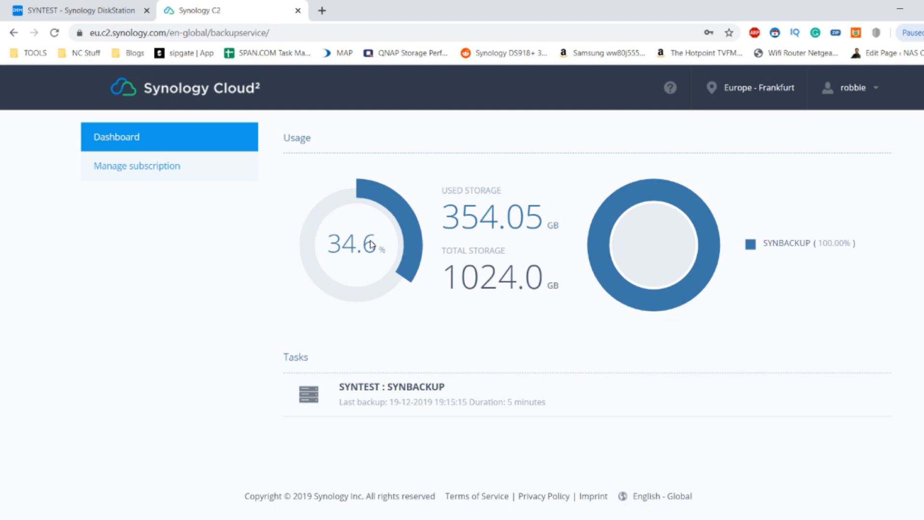
mouse_move(381, 408)
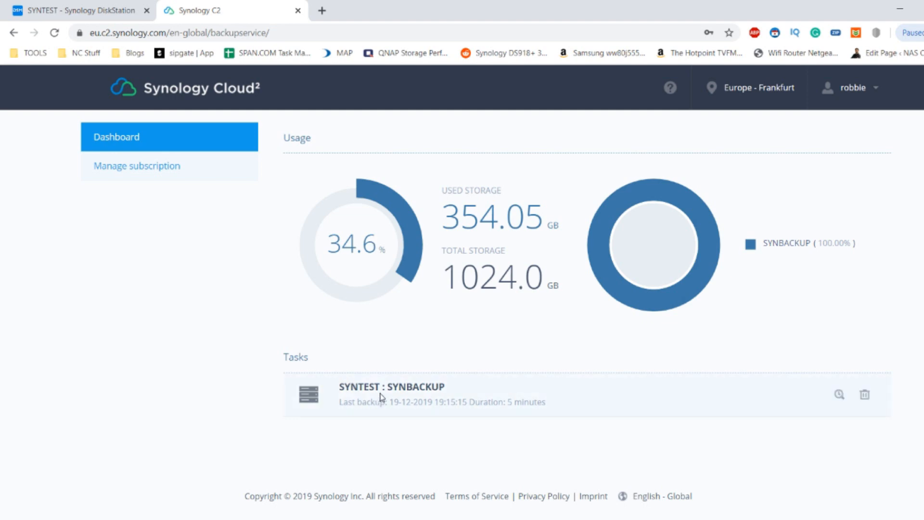
Step: Open the SYNTEST : SYNBACKUP task in the backup explorer via its magnifier icon
left_click(837, 395)
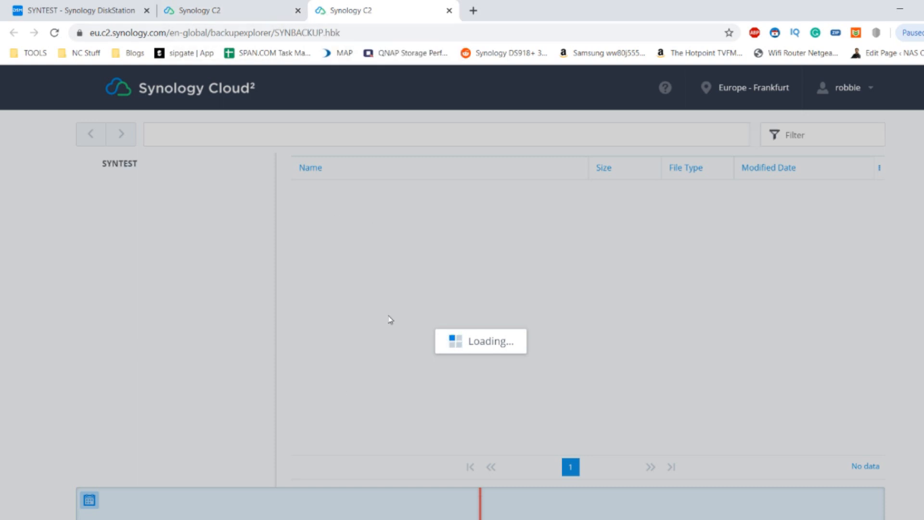
mouse_move(568, 328)
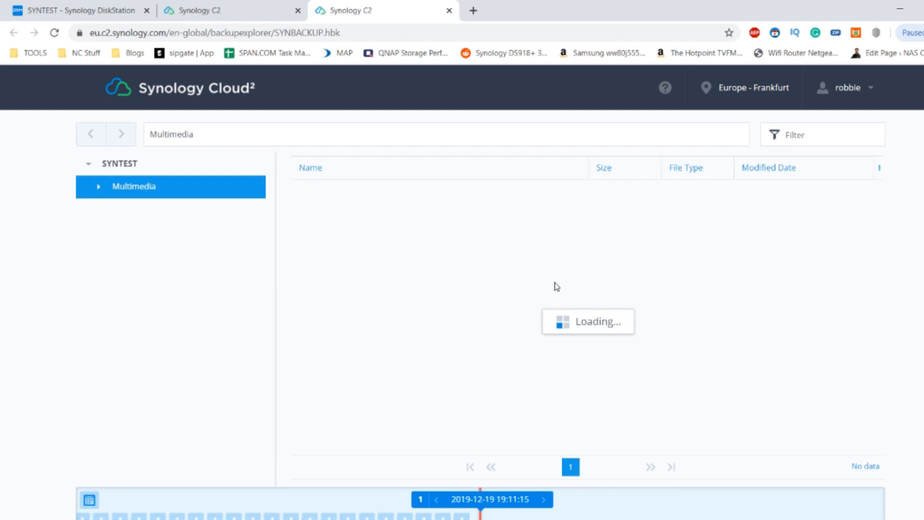
Step: Browse the All Our Pictures albums, then return to Multimedia's four subfolders and the timeline
scroll("down", 3)
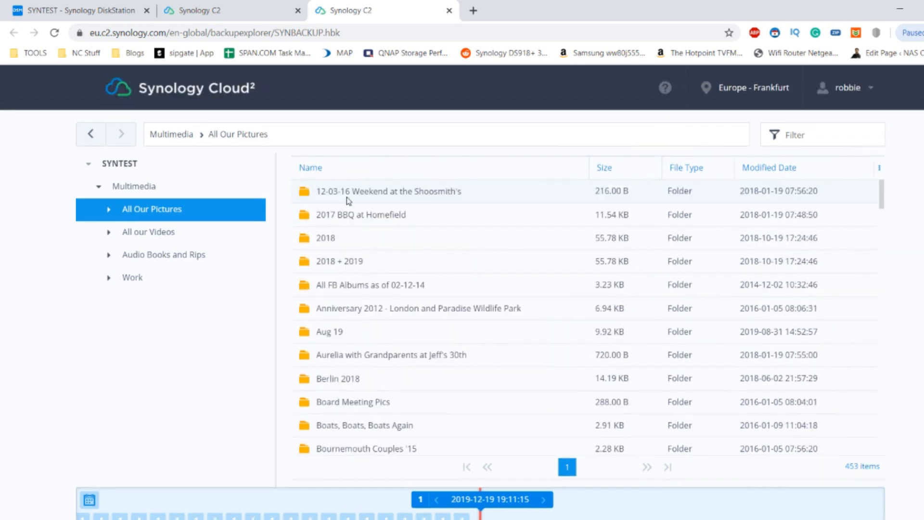
mouse_move(266, 235)
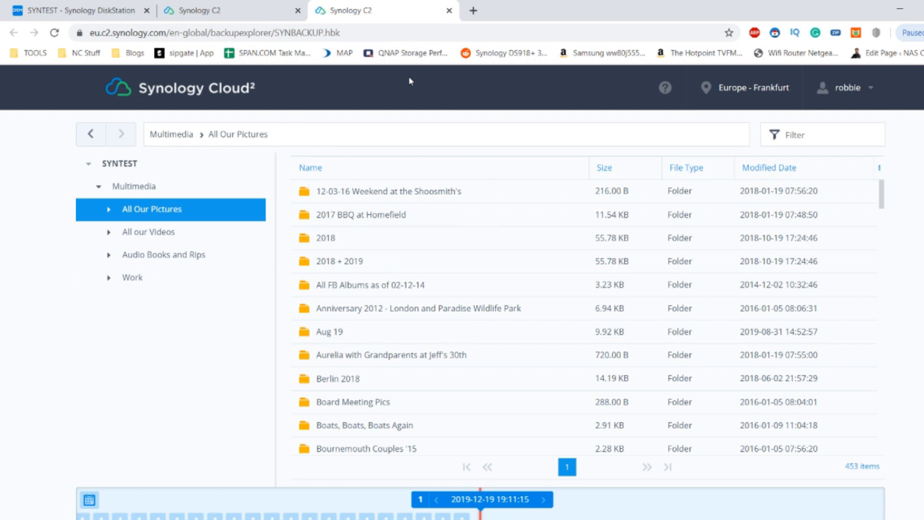
left_click(72, 10)
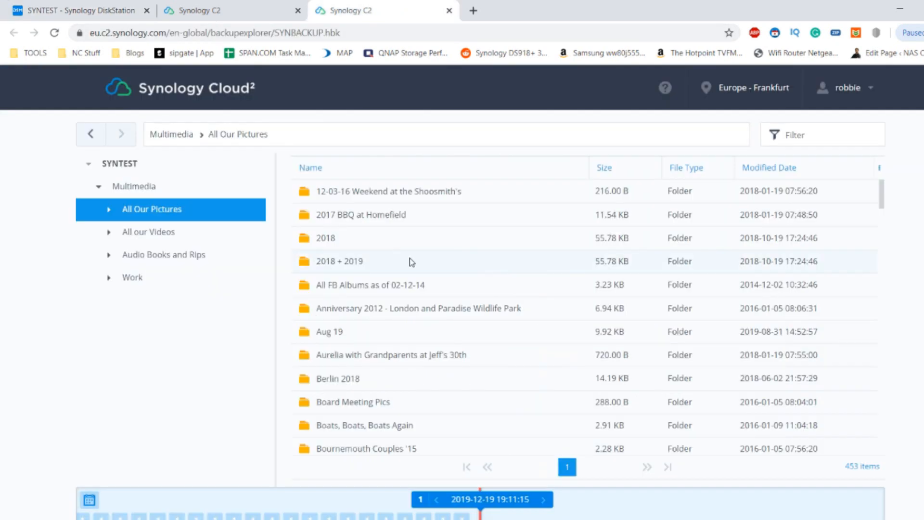
scroll("down", 3)
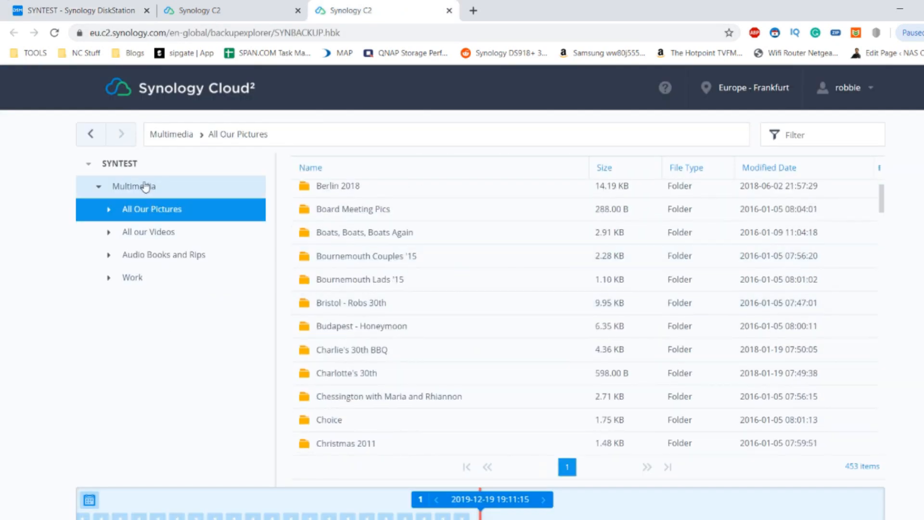
left_click(171, 134)
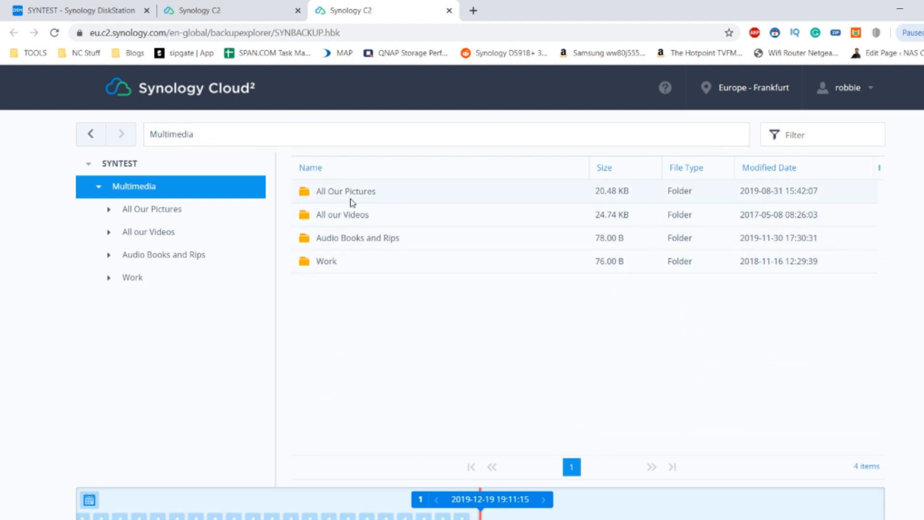
left_click(346, 191)
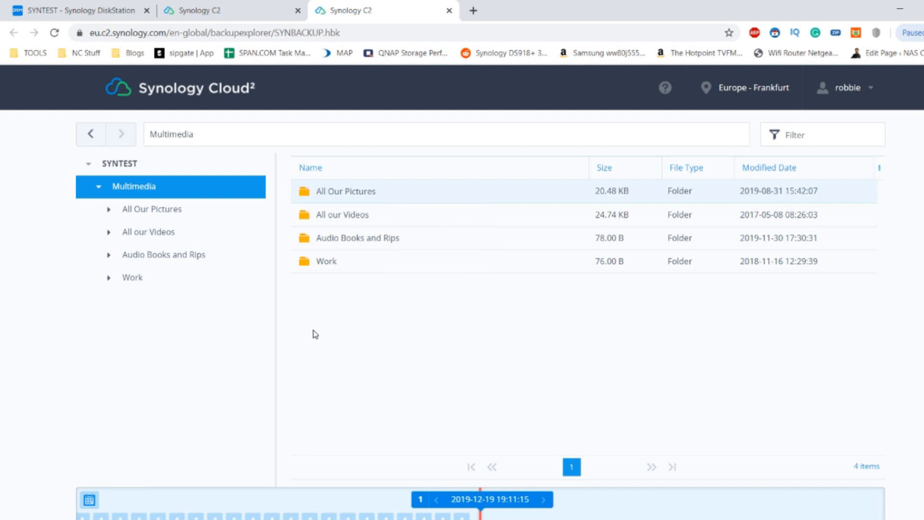
scroll("down", 3)
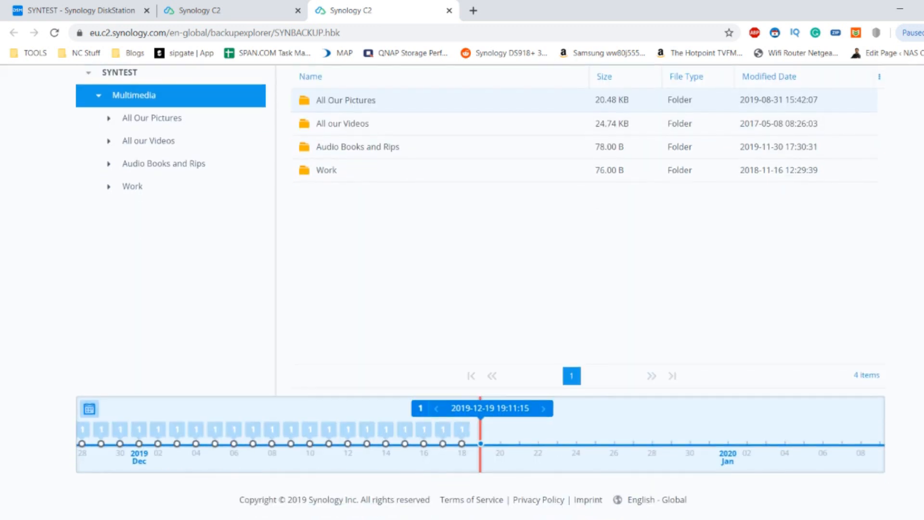
Step: Look through the account, data centre region and help menus, then scroll to the timeline
right_click(464, 441)
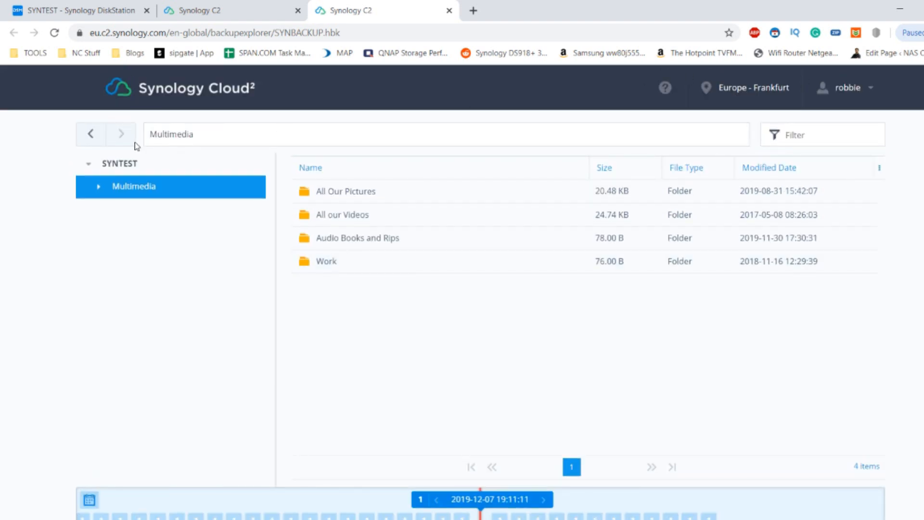
mouse_move(858, 95)
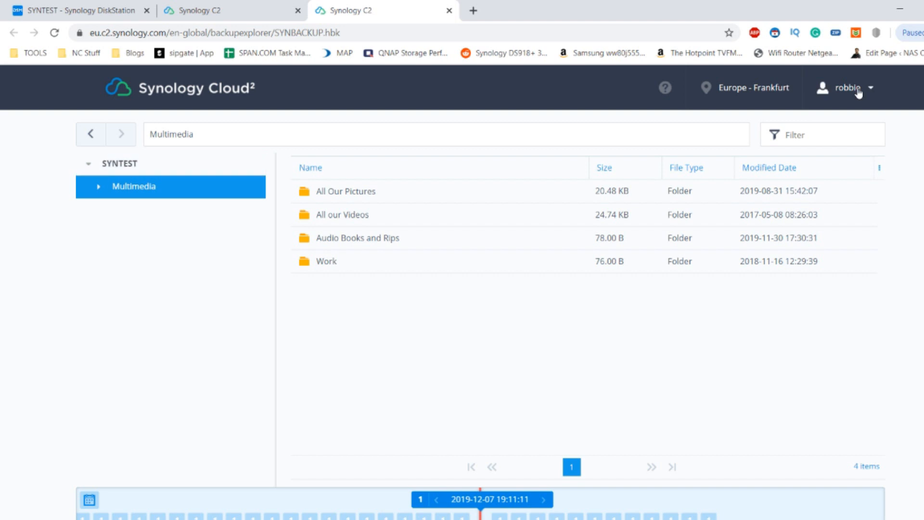
left_click(856, 88)
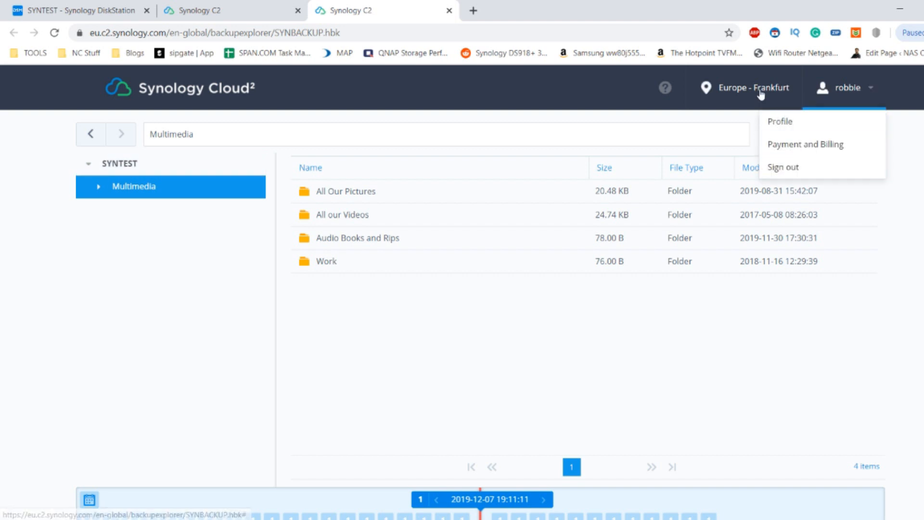
left_click(751, 87)
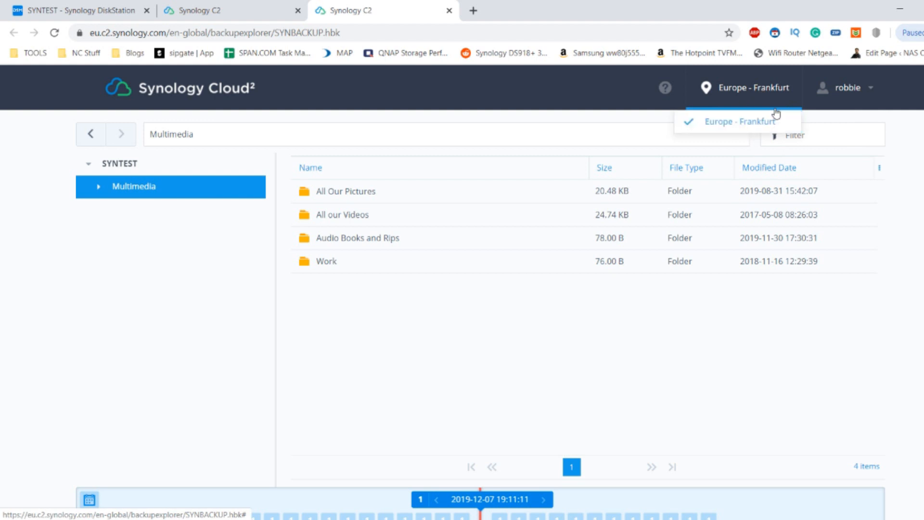
left_click(665, 88)
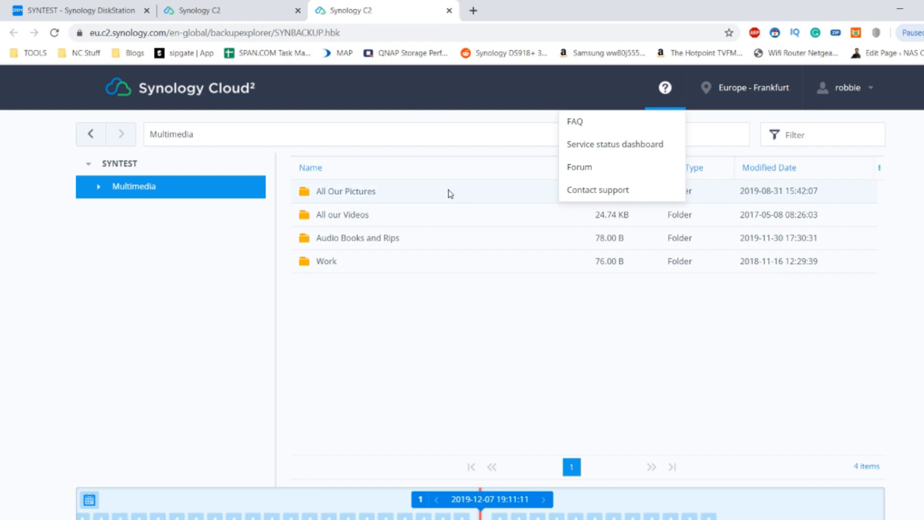
scroll("down", 3)
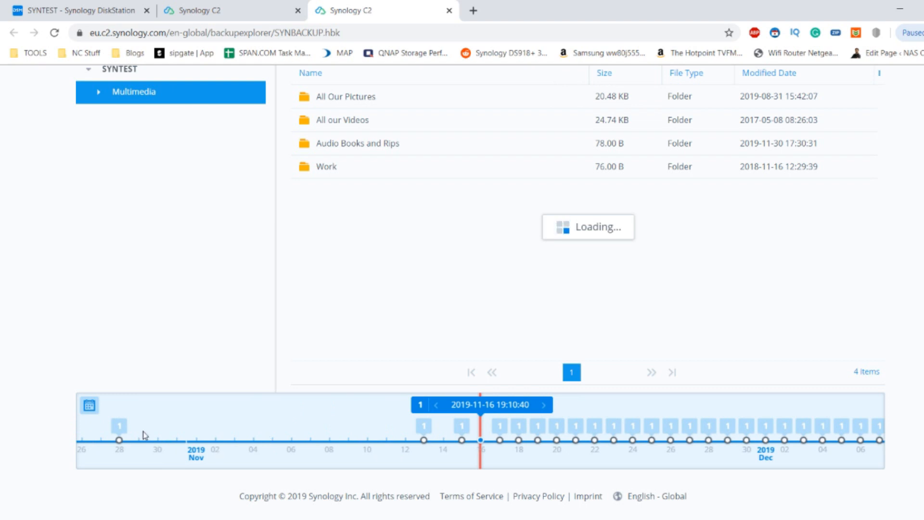
Step: Load the 2019-11-16 backup version from the timeline
left_click(118, 440)
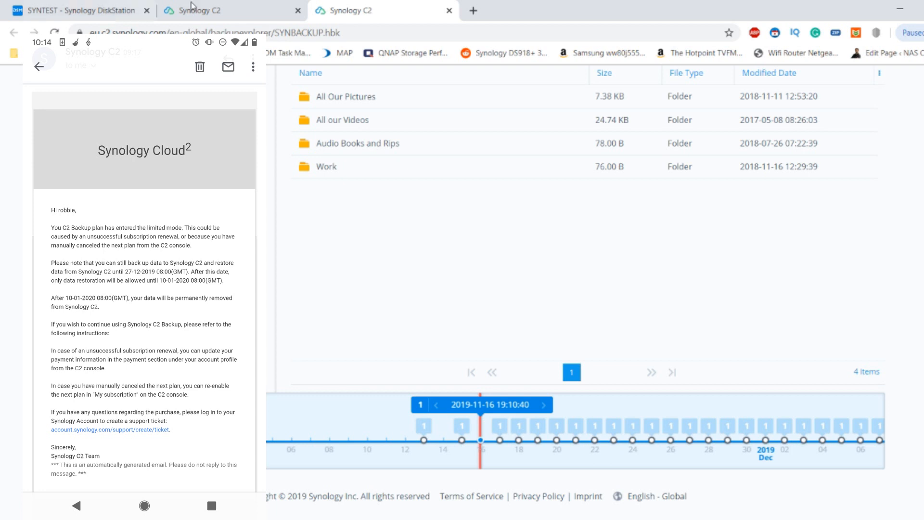
mouse_move(353, 271)
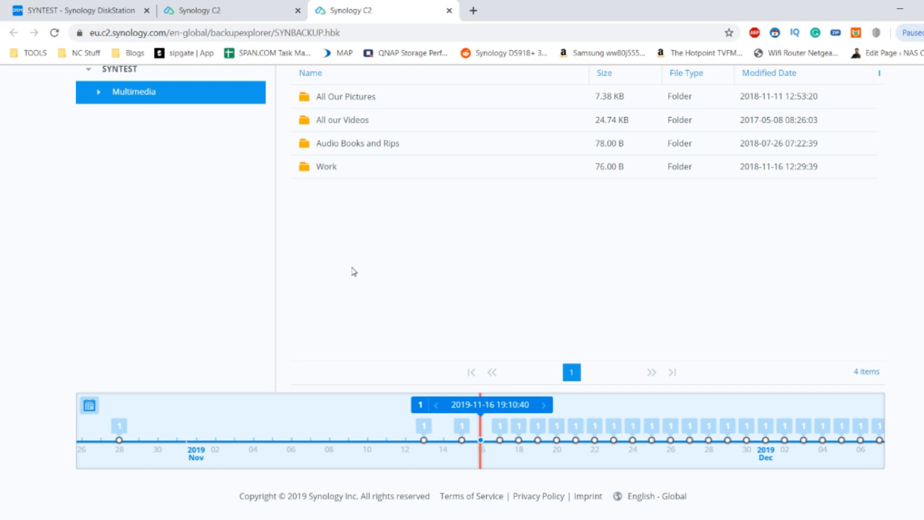
mouse_move(476, 417)
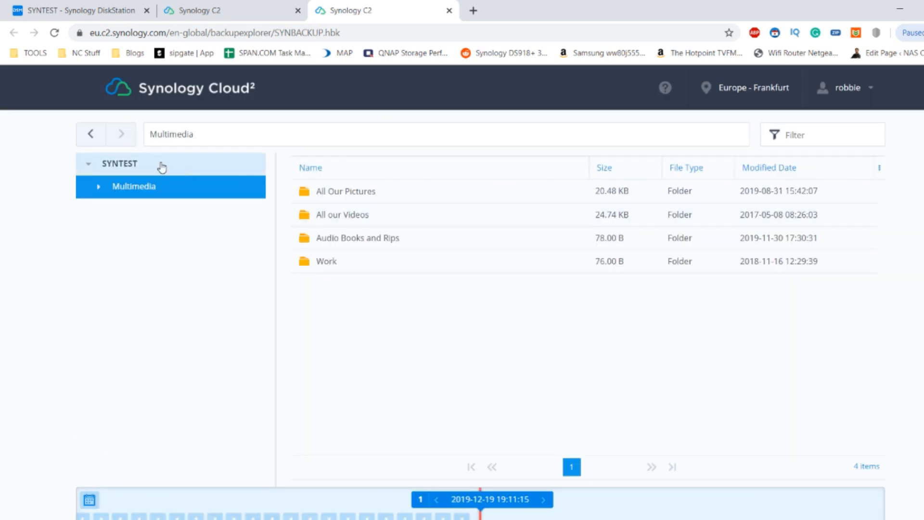
mouse_move(475, 9)
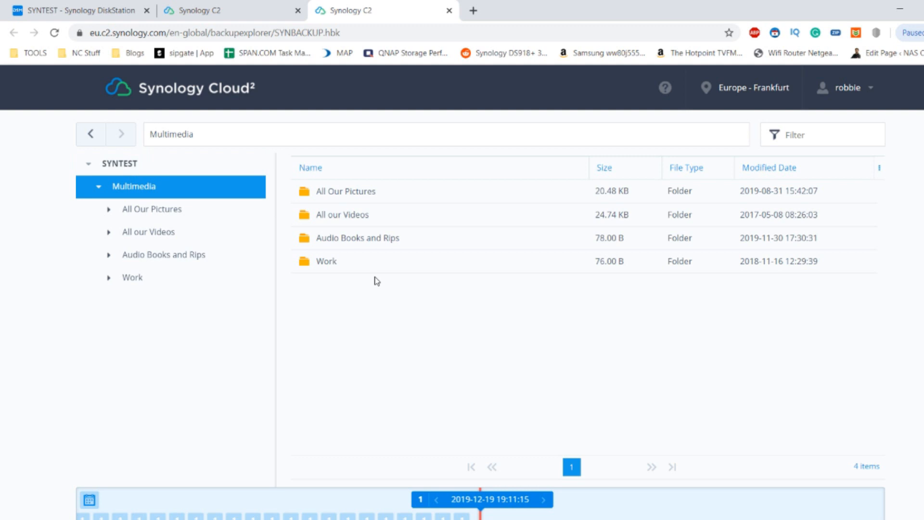
mouse_move(209, 165)
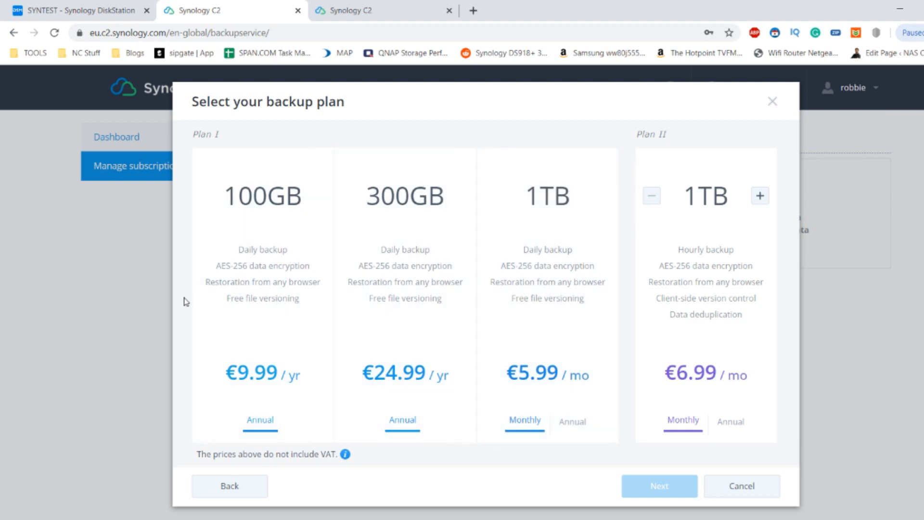
Step: Select Plan II, raise its capacity to 22TB, then lower it back to 1TB (€6.99/month)
left_click(697, 270)
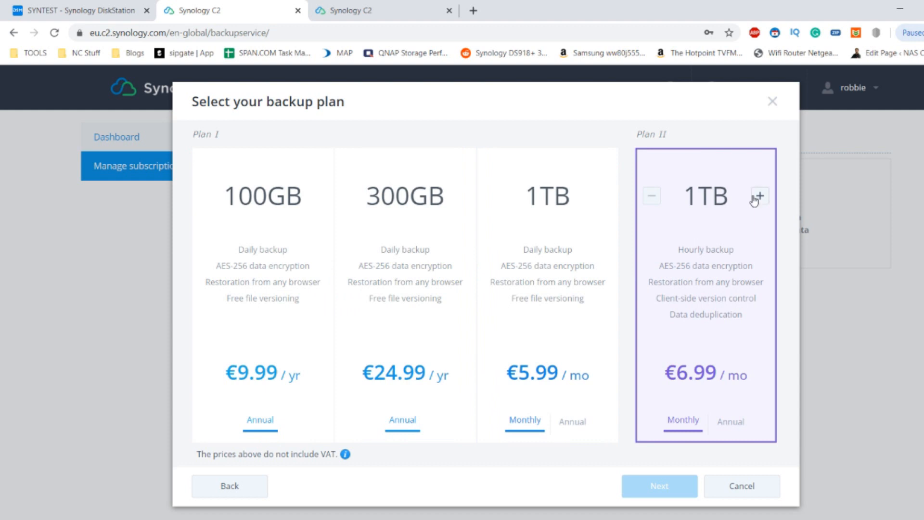
mouse_move(687, 327)
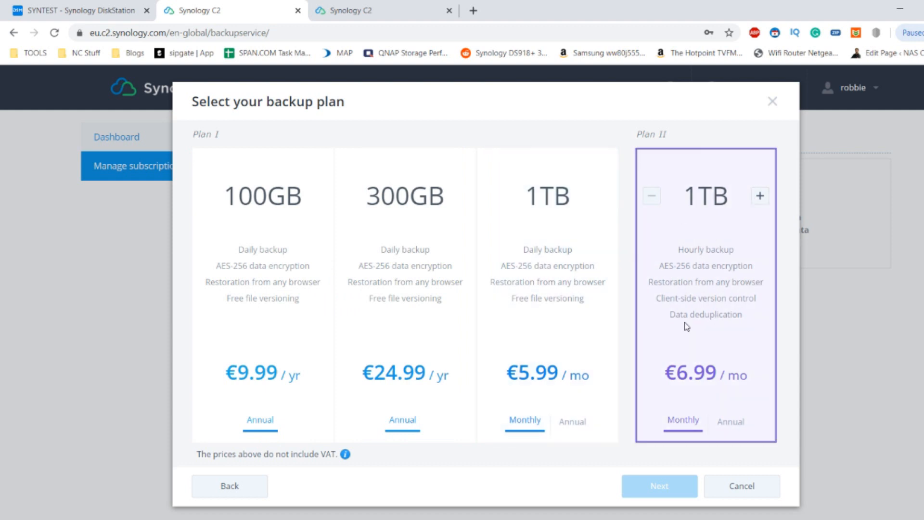
mouse_move(665, 330)
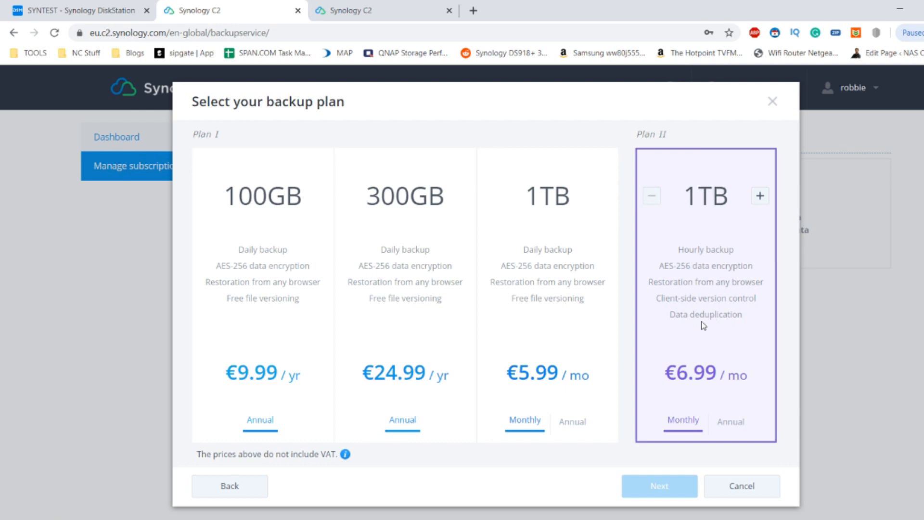
mouse_move(732, 222)
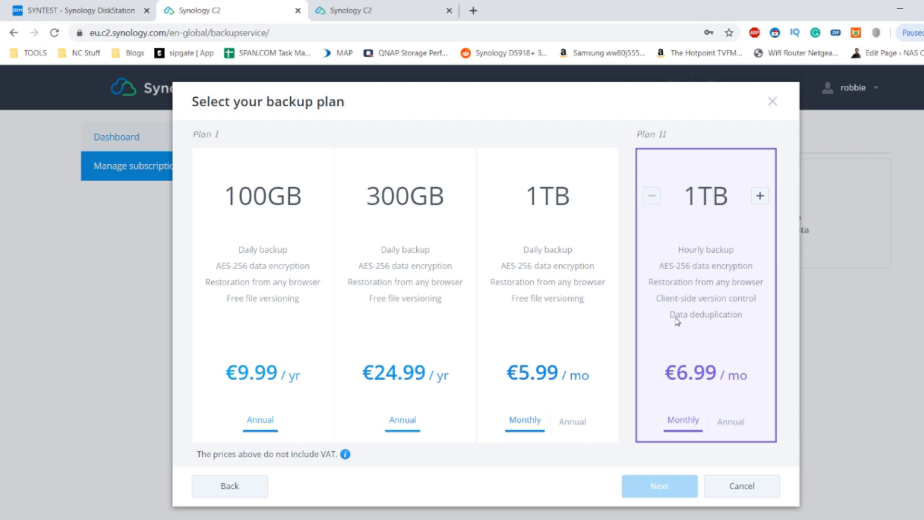
mouse_move(675, 317)
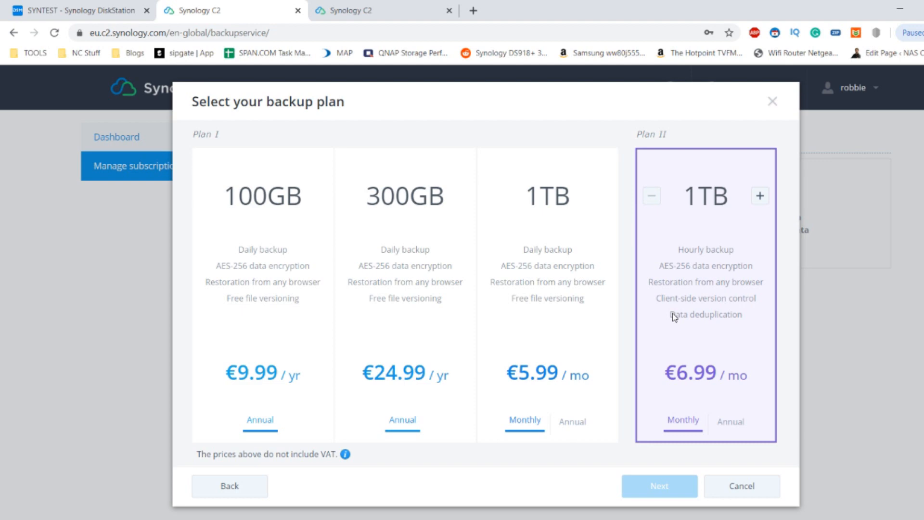
mouse_move(736, 328)
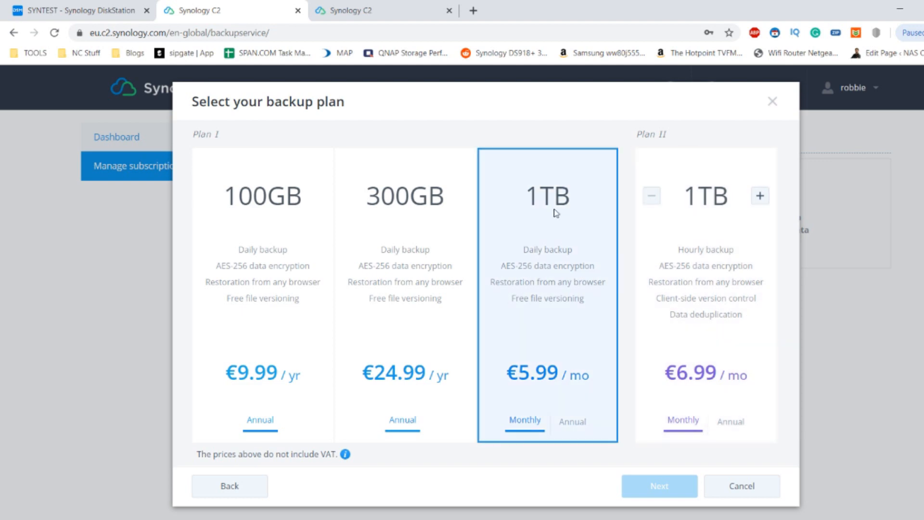
mouse_move(571, 419)
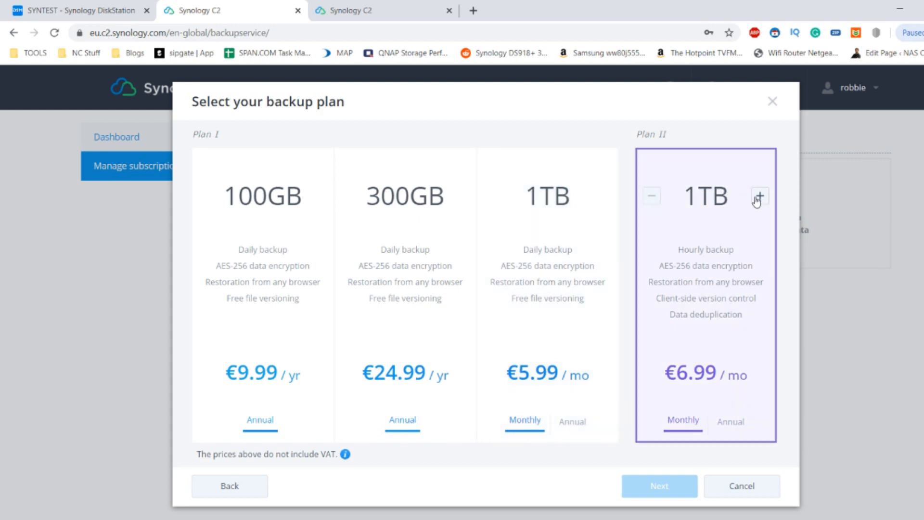
left_click(760, 196)
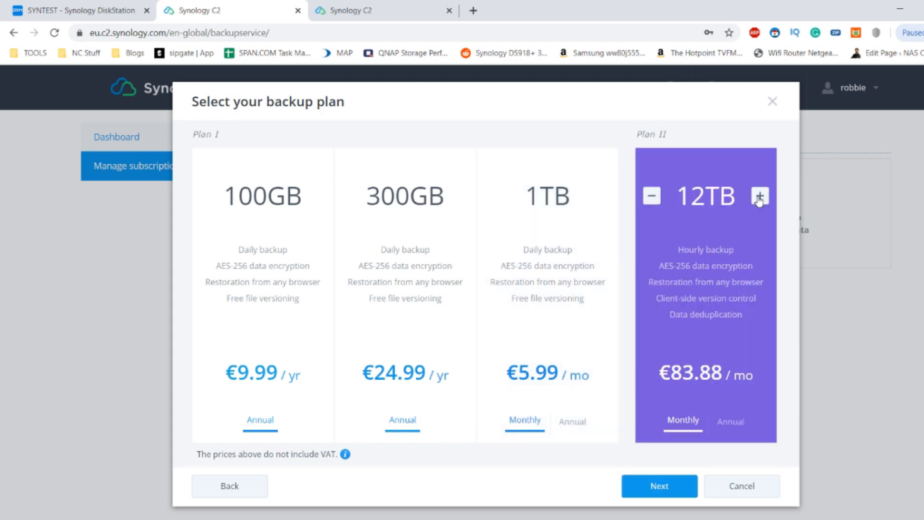
left_click(760, 197)
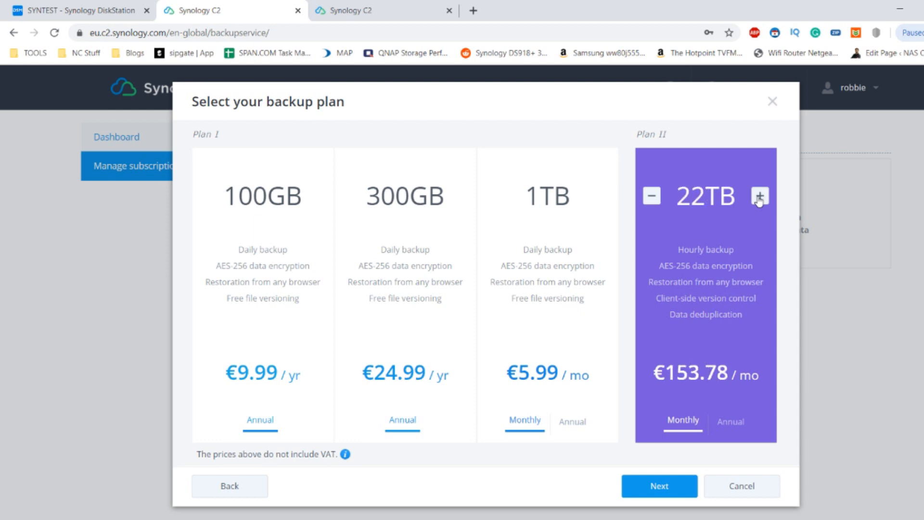
left_click(652, 197)
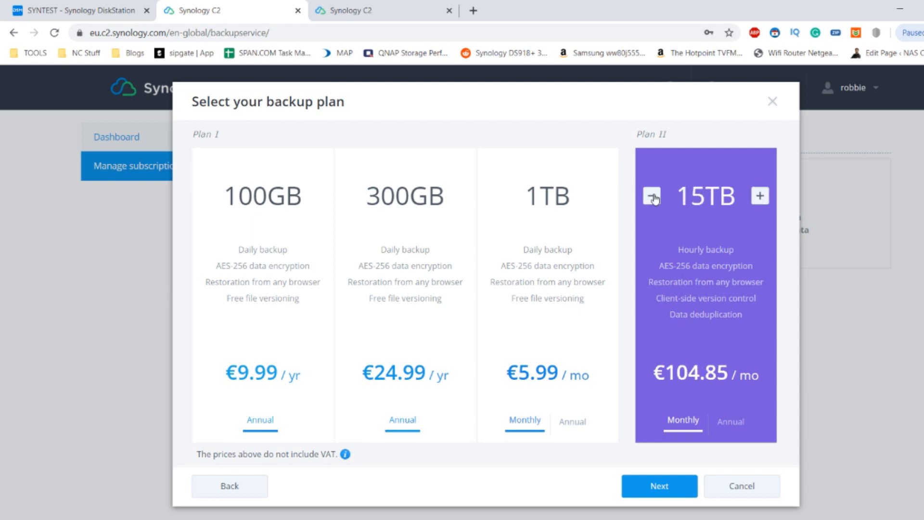
left_click(653, 195)
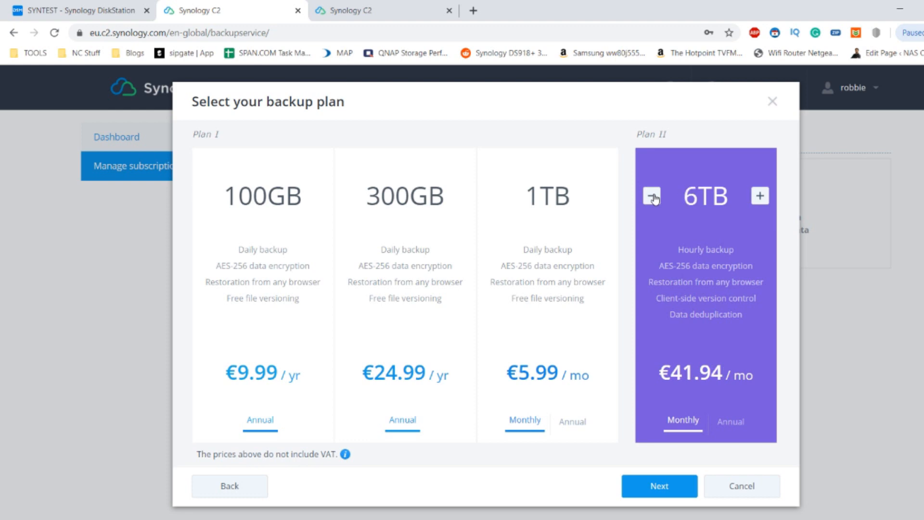
left_click(652, 196)
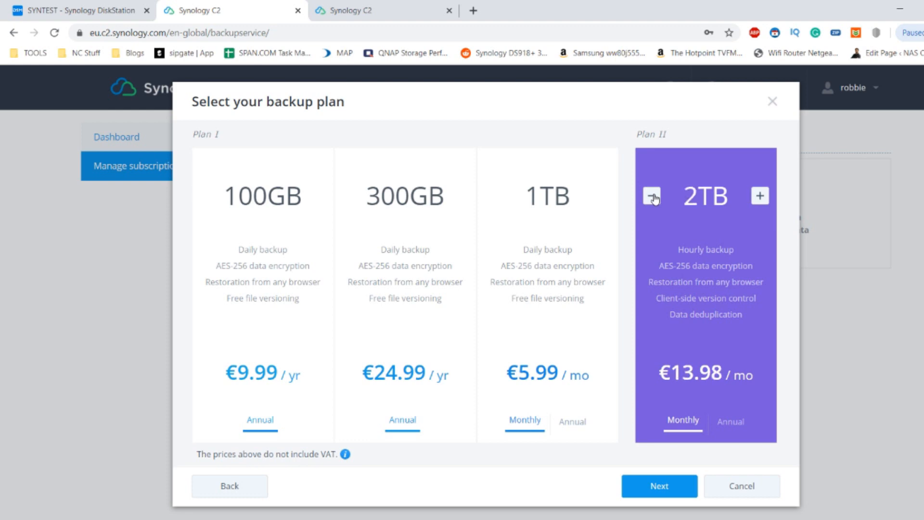
left_click(651, 196)
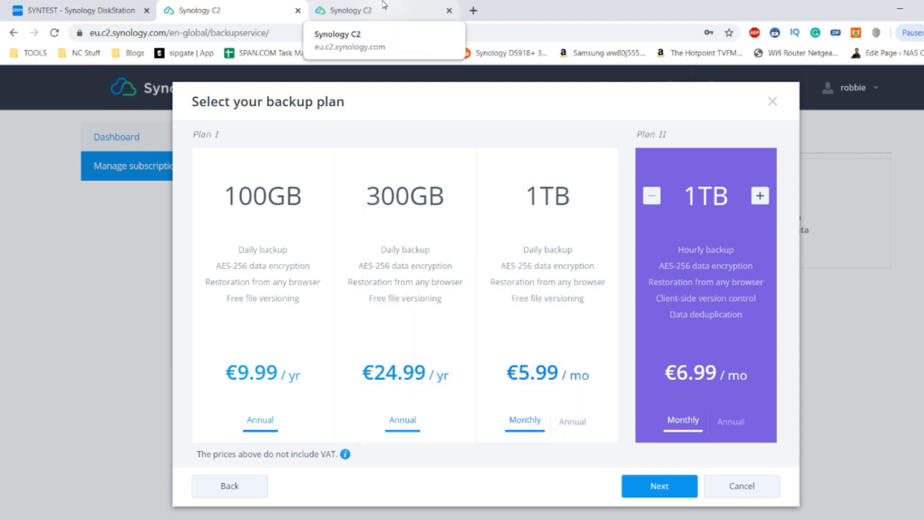
mouse_move(374, 17)
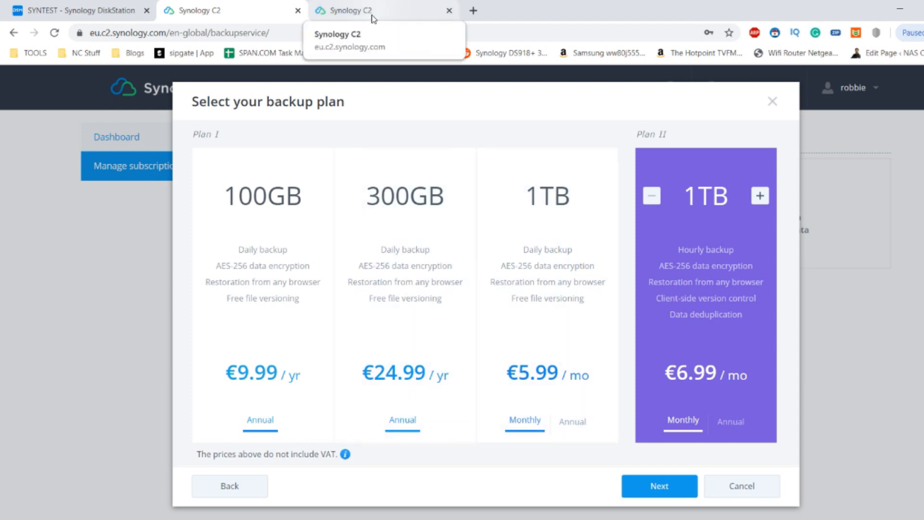
mouse_move(383, 7)
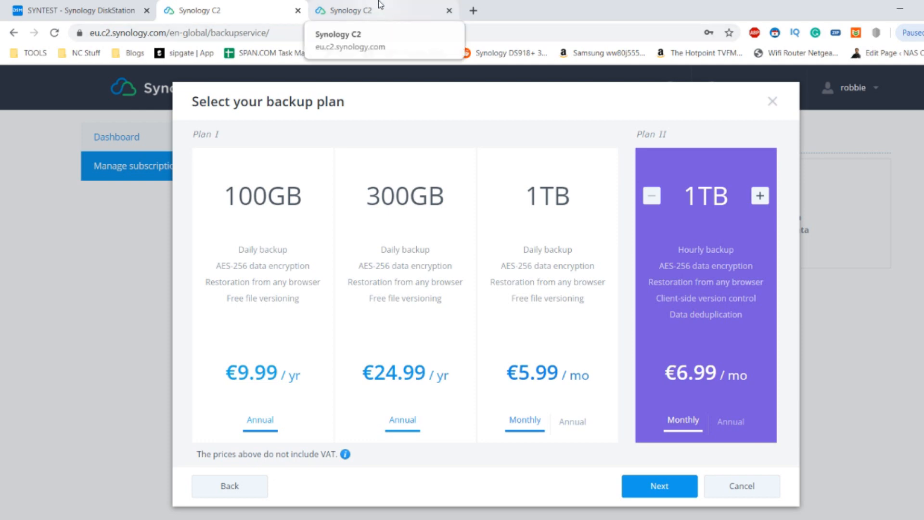